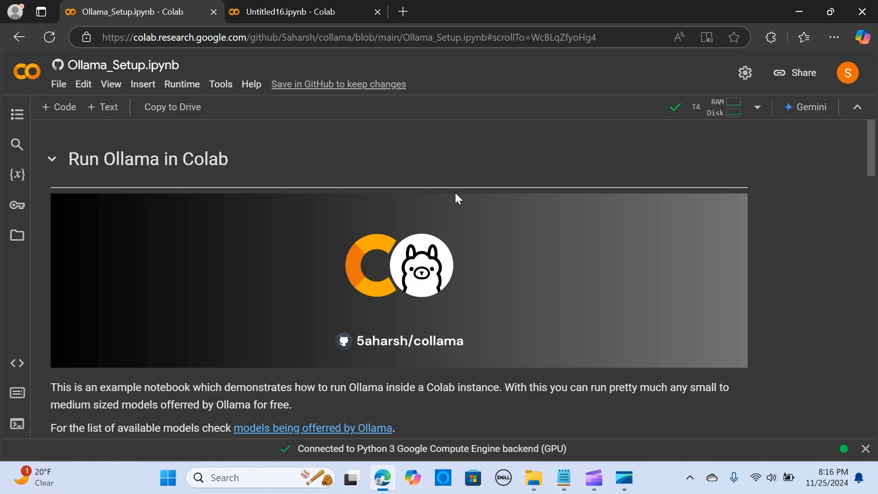
mouse_move(434, 247)
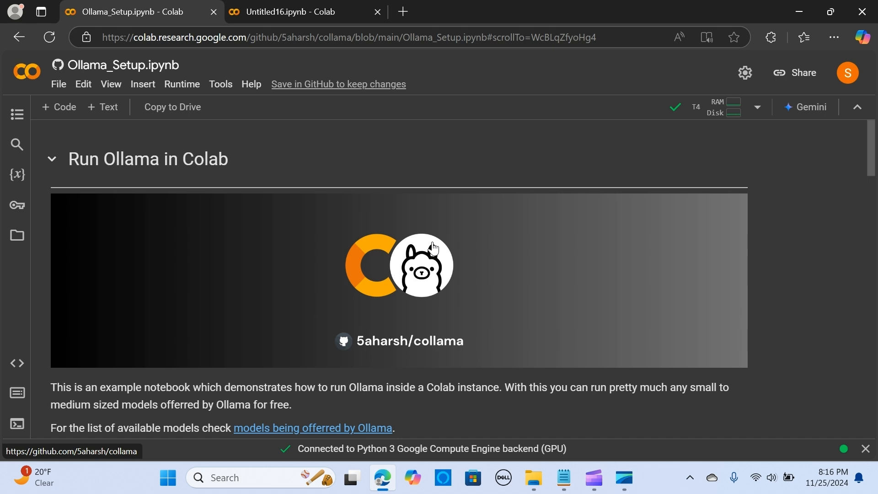
mouse_move(434, 248)
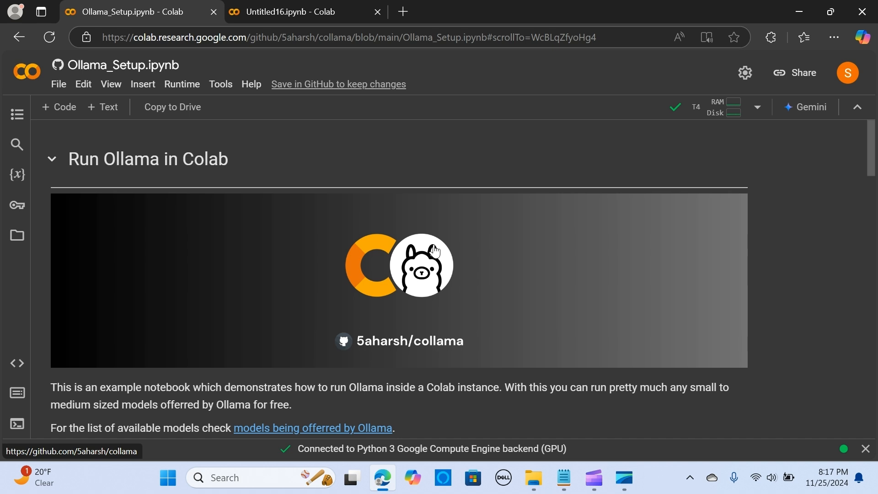
mouse_move(435, 252)
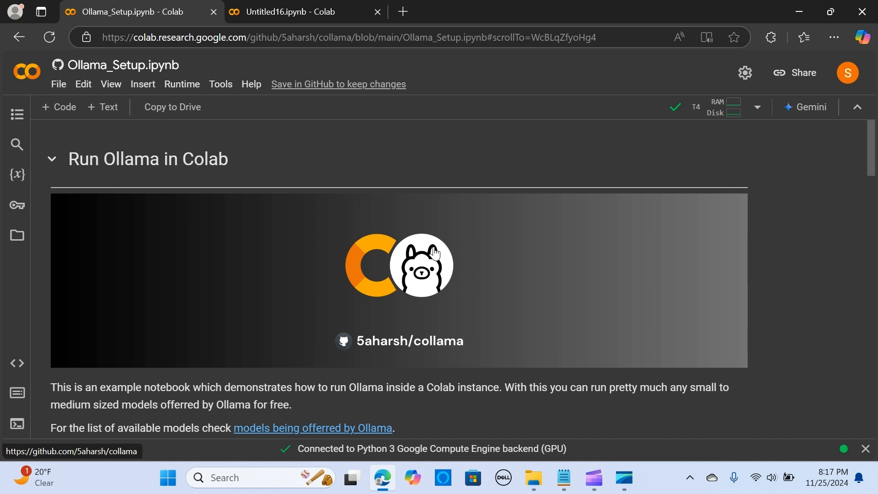
mouse_move(385, 257)
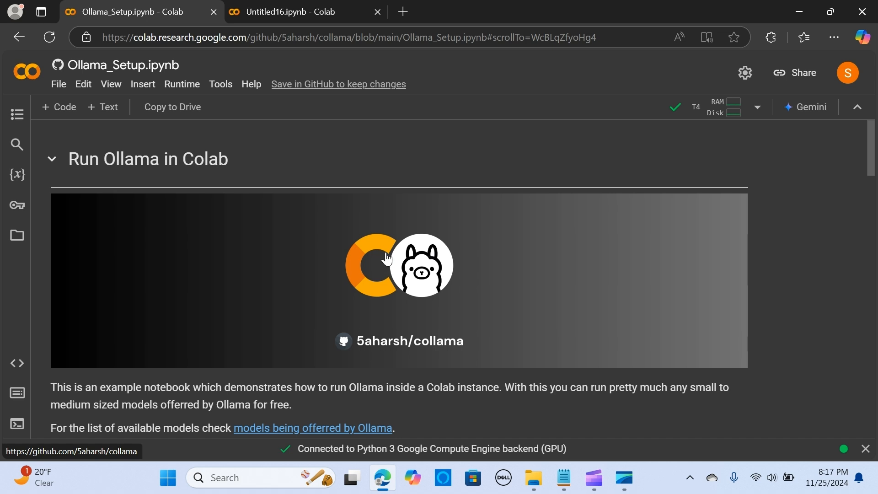
mouse_move(409, 259)
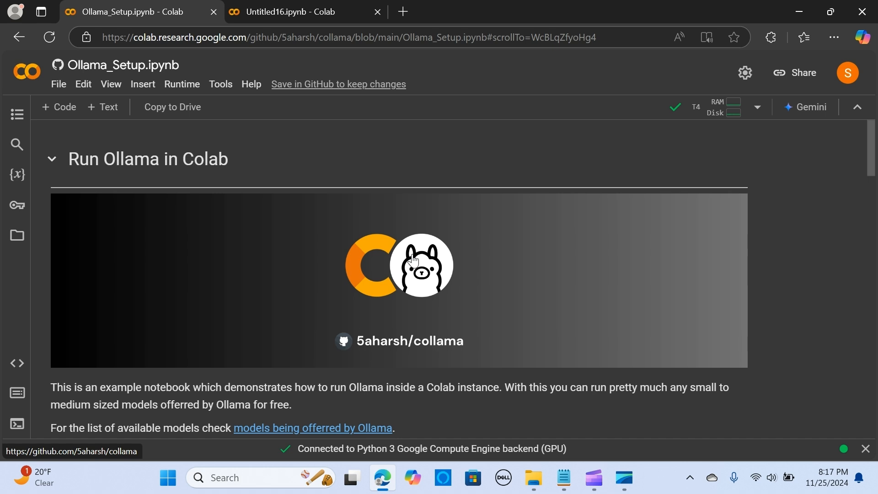
mouse_move(311, 128)
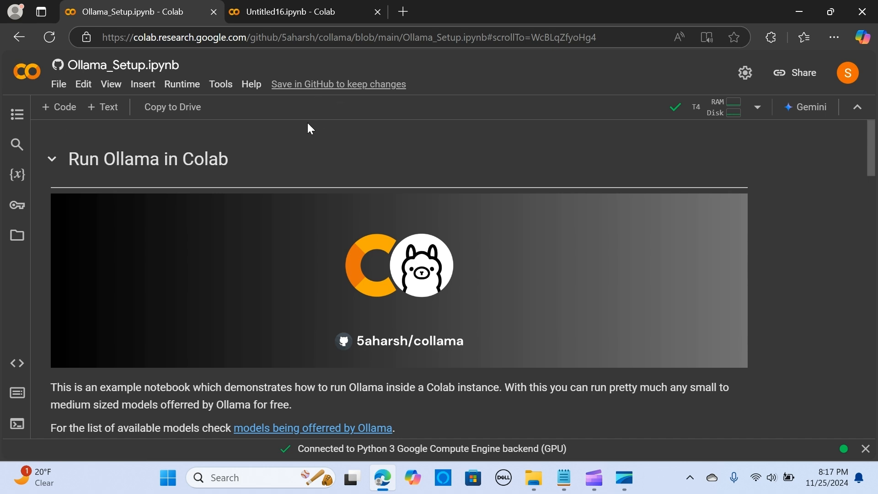
- Switch to Untitled16 and confirm its runtime type is Python 3 with T4 GPU, unchanged
click(306, 11)
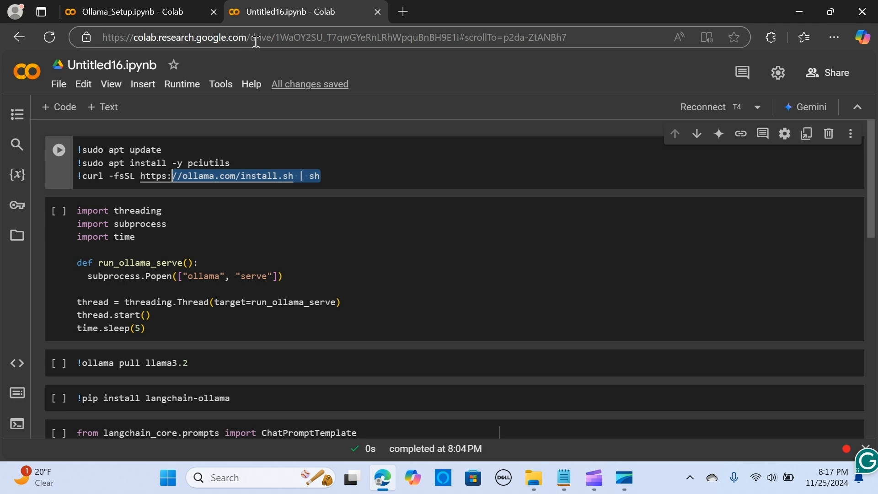
mouse_move(181, 84)
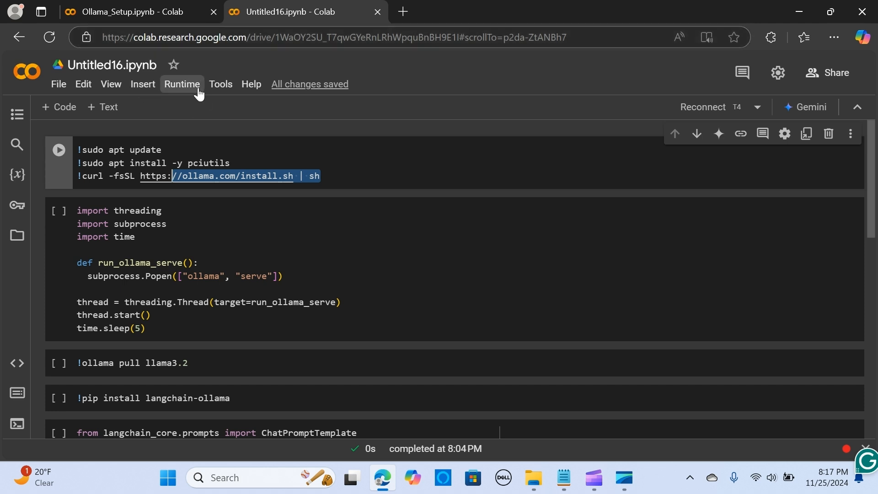
mouse_move(193, 87)
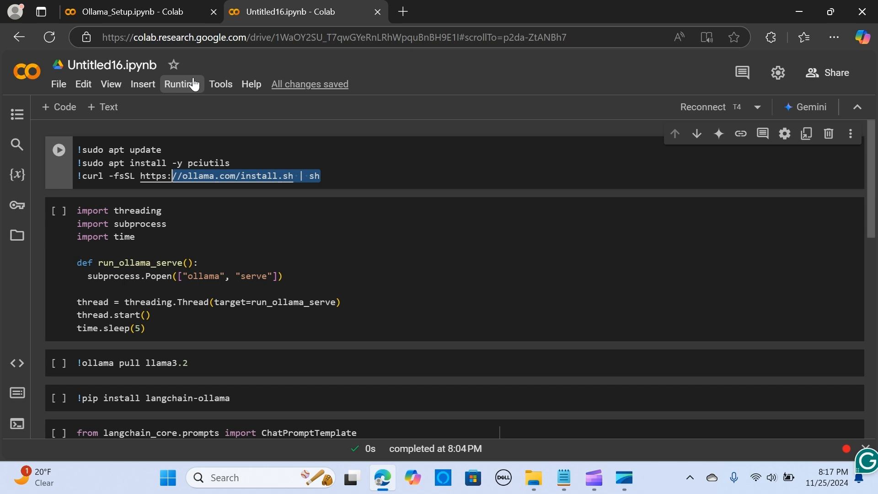
click(180, 84)
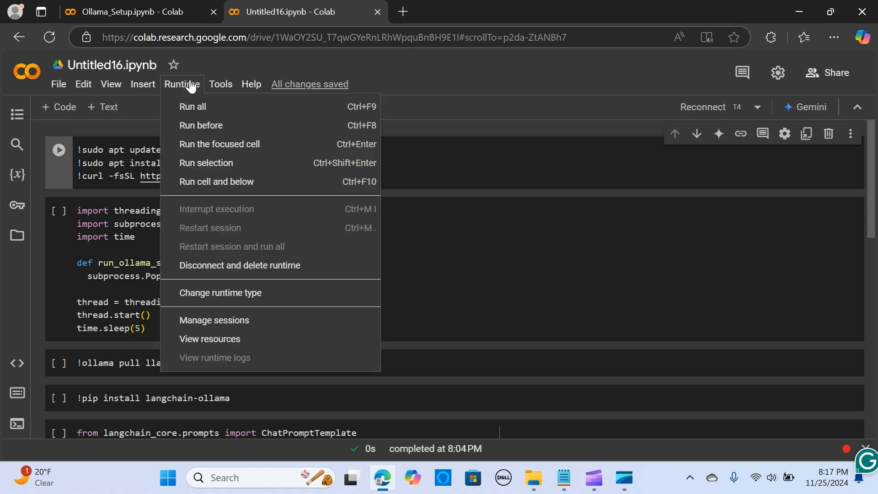
click(220, 293)
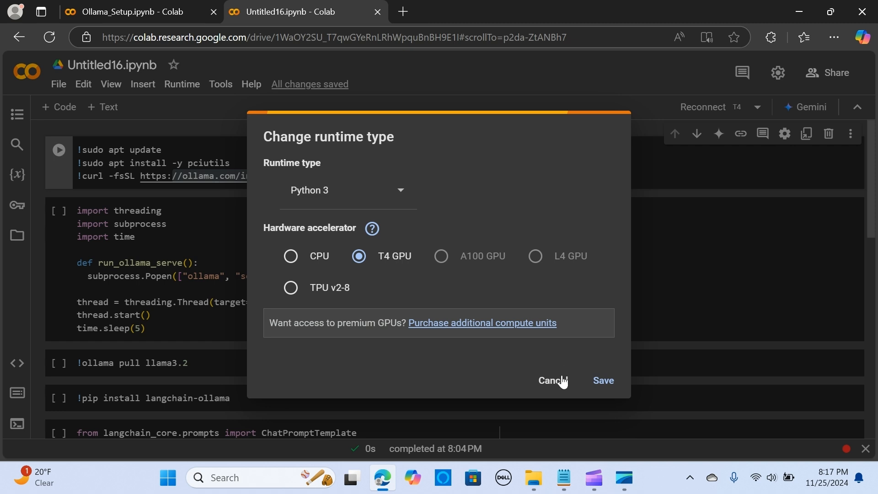
click(552, 380)
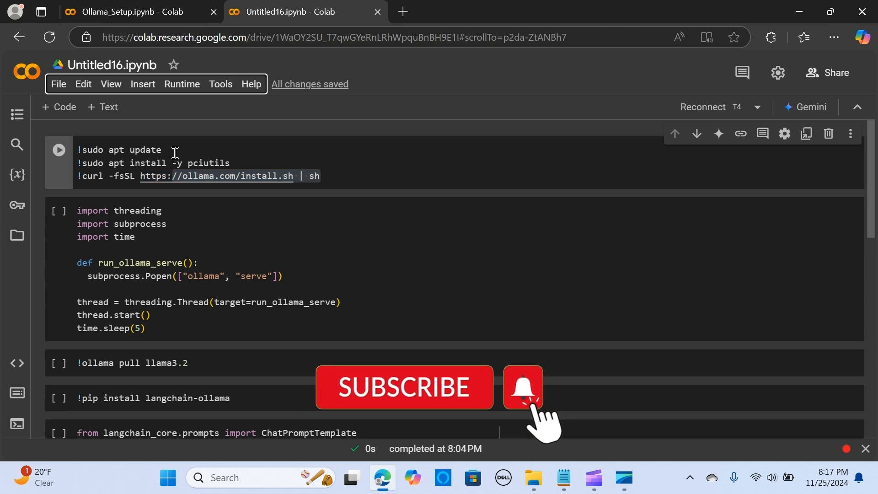
- Review the first cell's apt update, pciutils install and Ollama install script commands
double_click(135, 150)
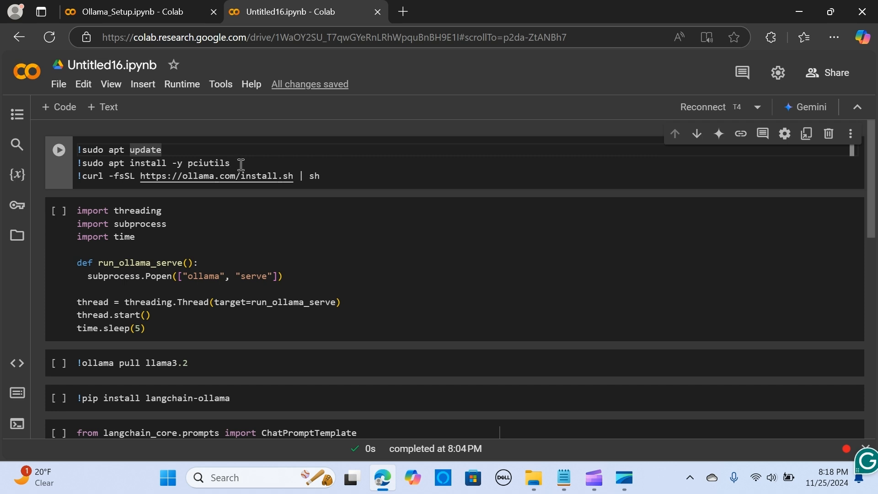
double_click(214, 163)
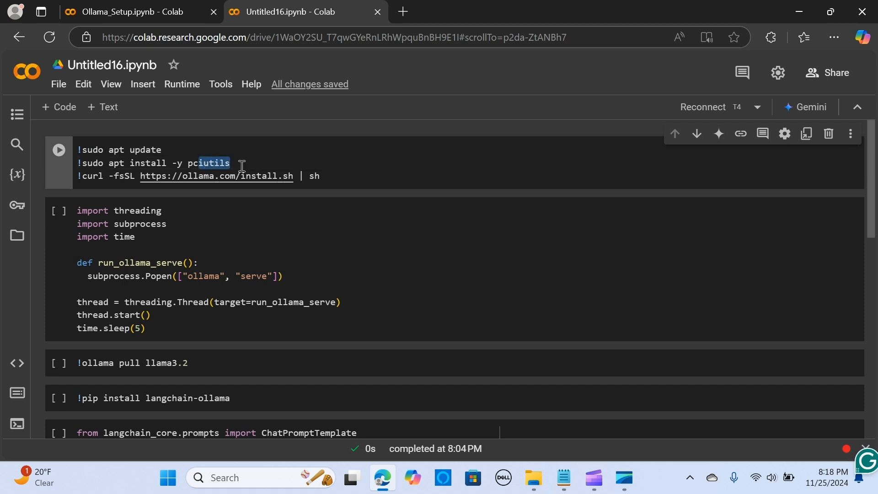
mouse_move(237, 180)
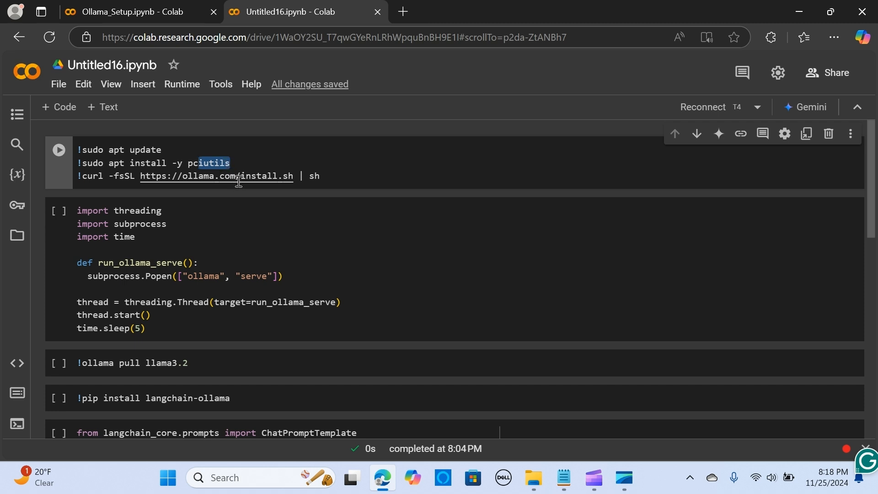
click(330, 176)
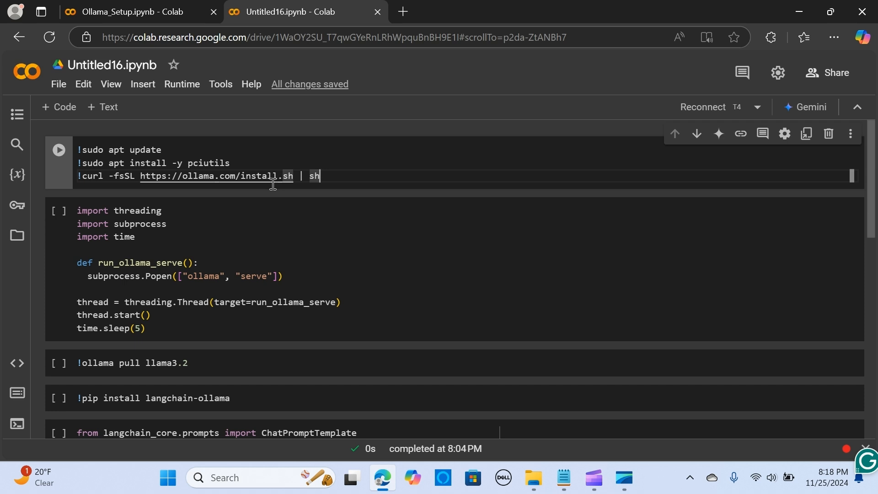
mouse_move(251, 176)
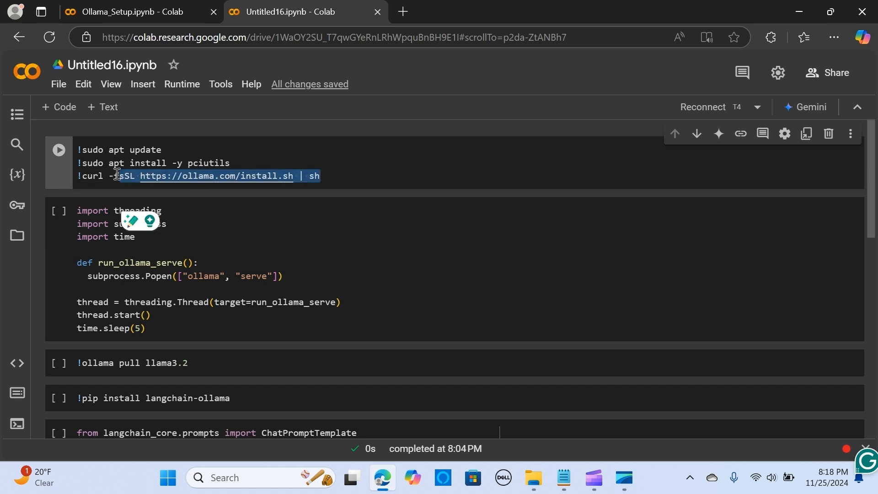
mouse_move(339, 177)
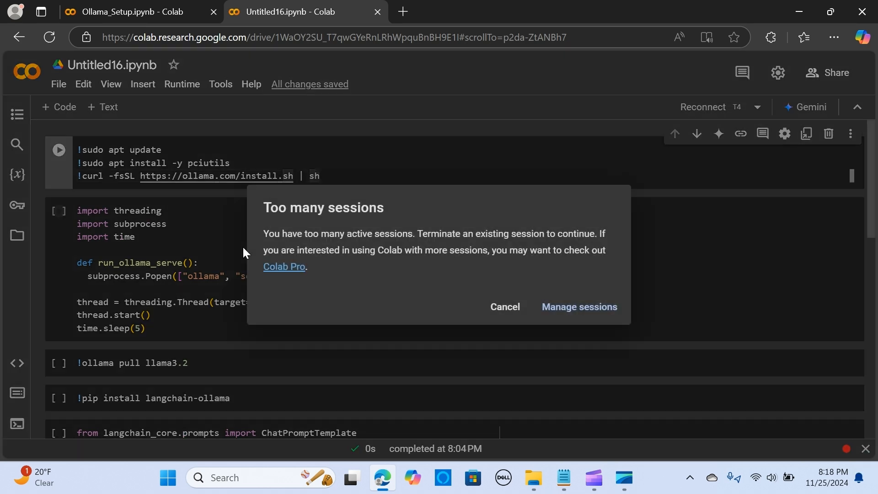
- Terminate the Ollama_Setup.ipynb session from the active sessions list
click(578, 306)
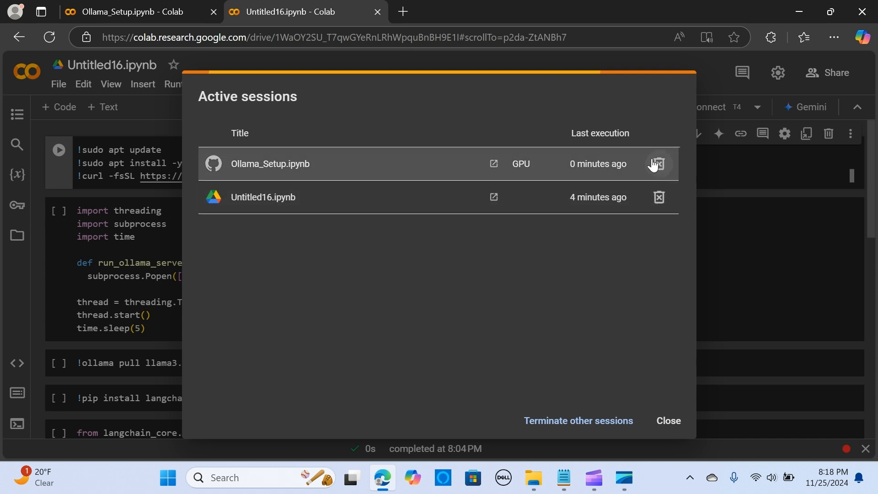
mouse_move(653, 172)
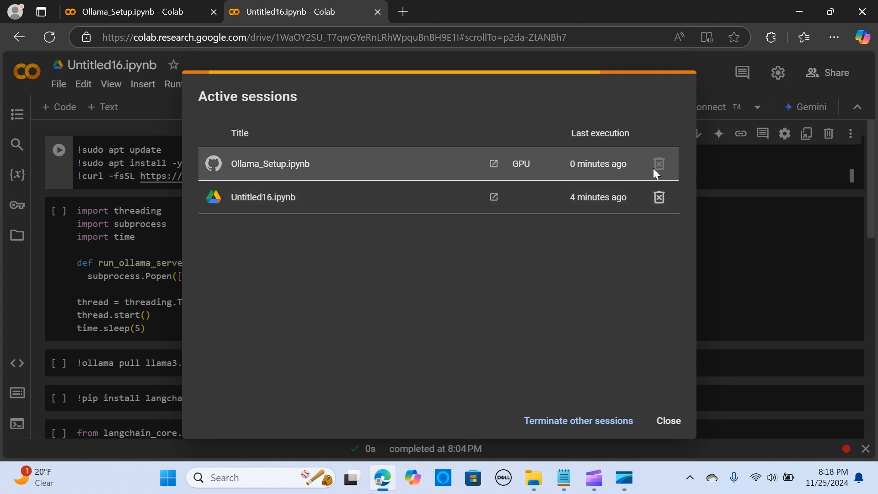
click(659, 164)
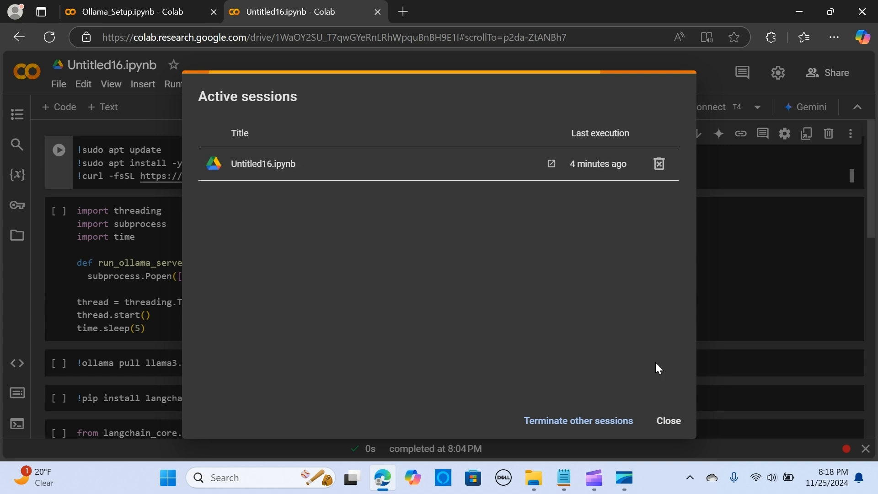
click(666, 421)
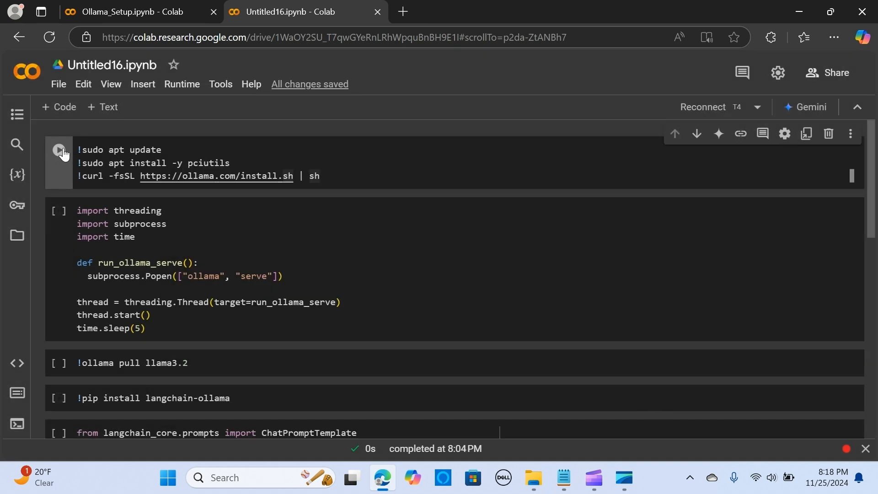
- Run the Ollama install cell and view the runtime's RAM, GPU and disk usage
click(58, 149)
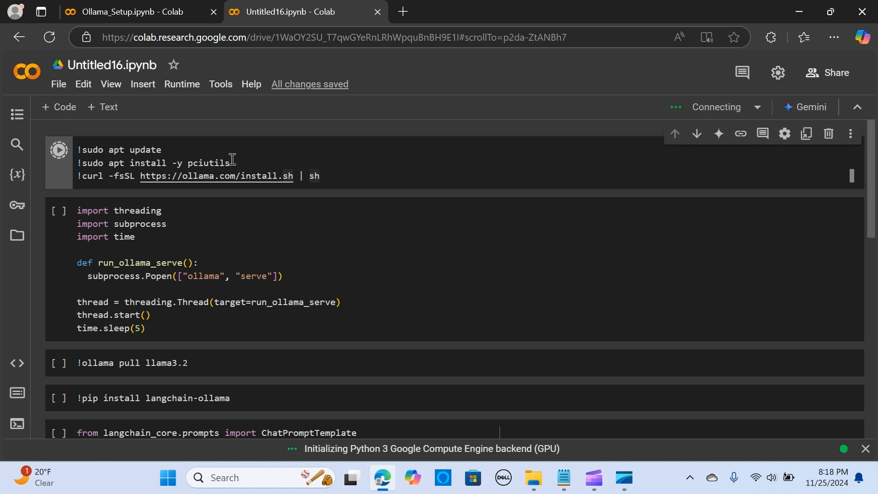
click(181, 84)
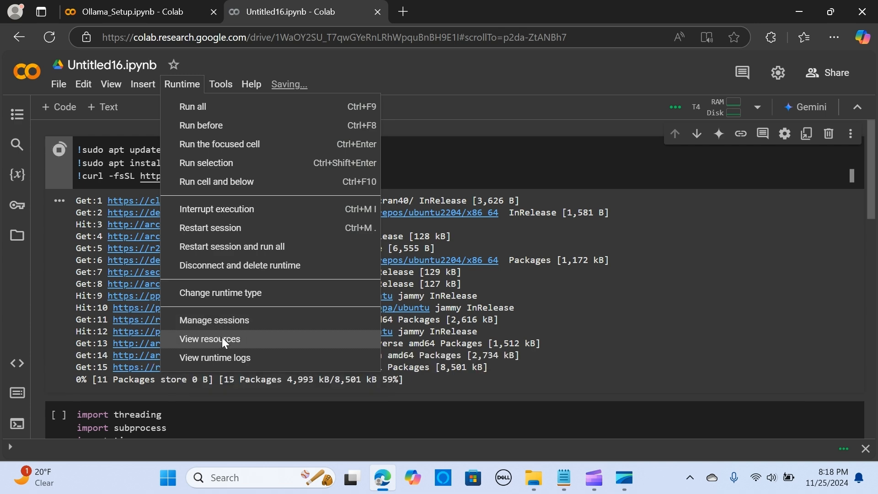
click(210, 339)
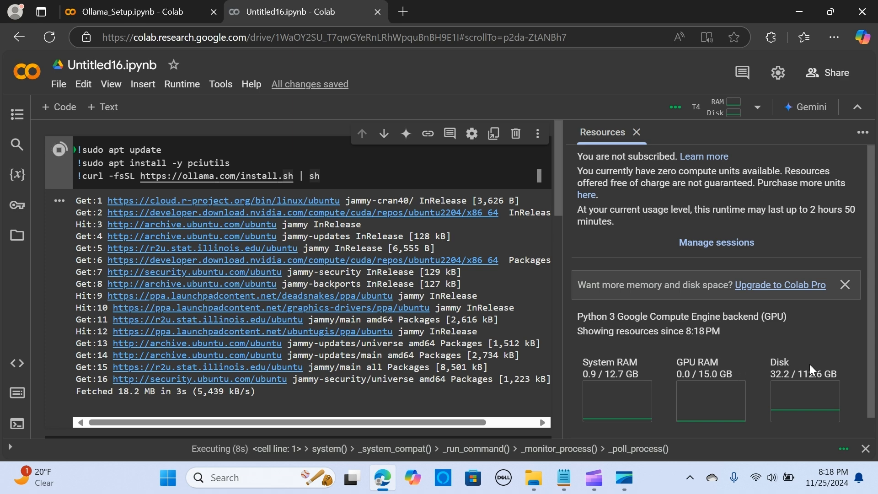
mouse_move(697, 394)
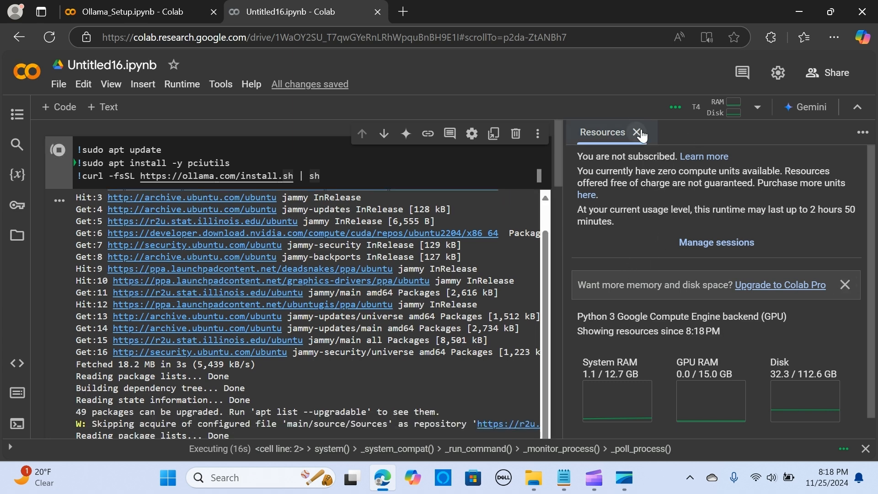
click(637, 132)
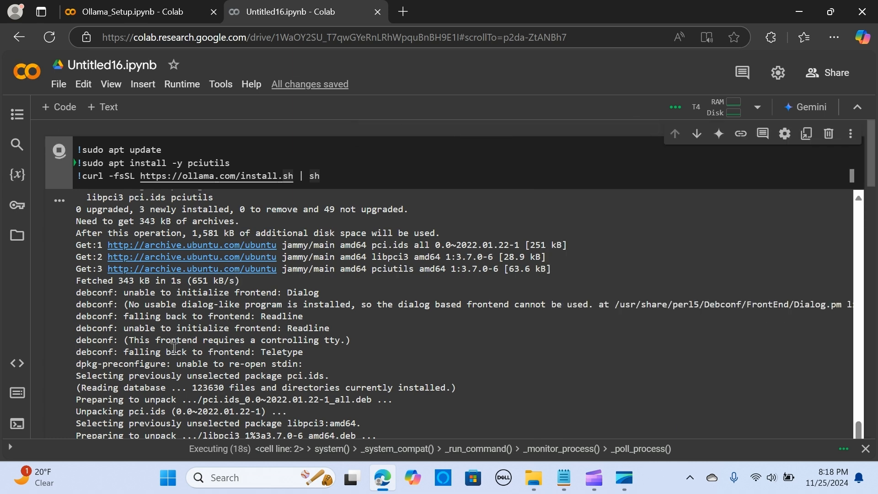
- Check the install output, highlighting the Ollama API address 127.0.0.1:11434
scroll(down, 3)
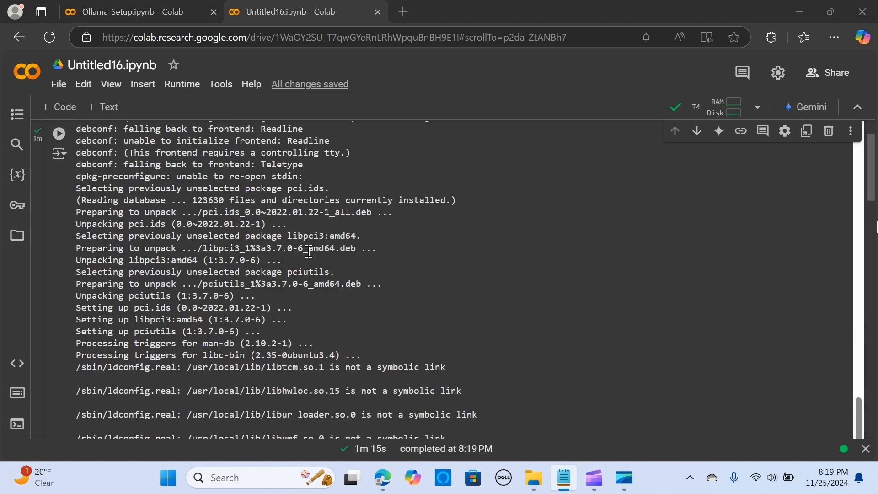
scroll(down, 3)
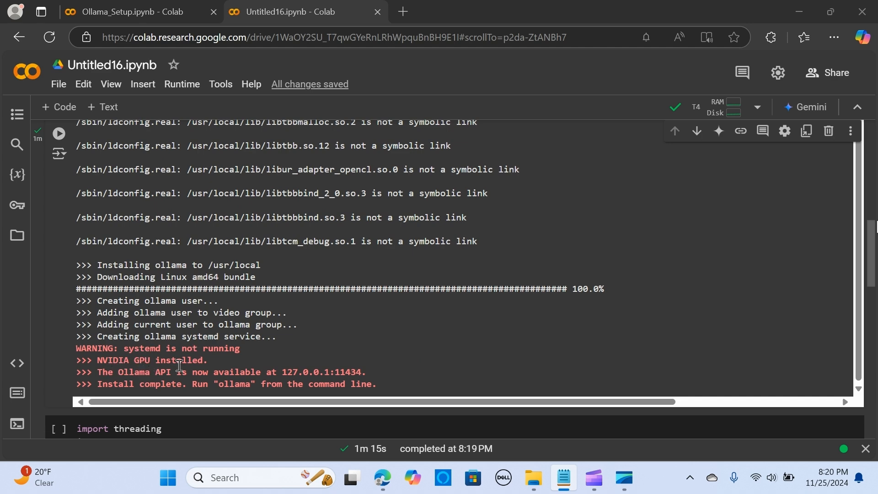
scroll(down, 3)
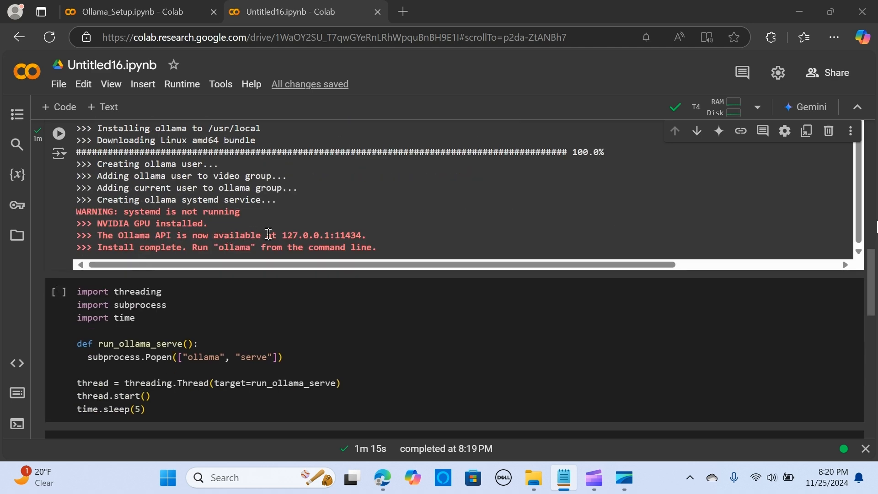
double_click(314, 235)
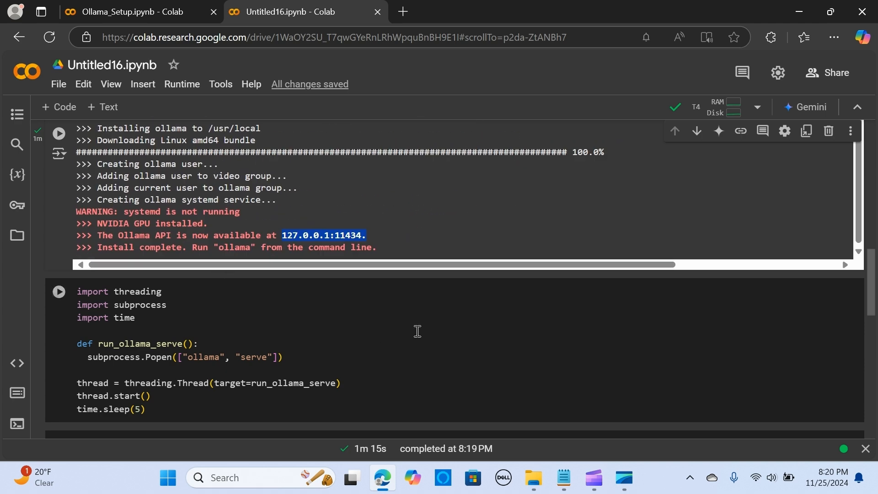
scroll(down, 3)
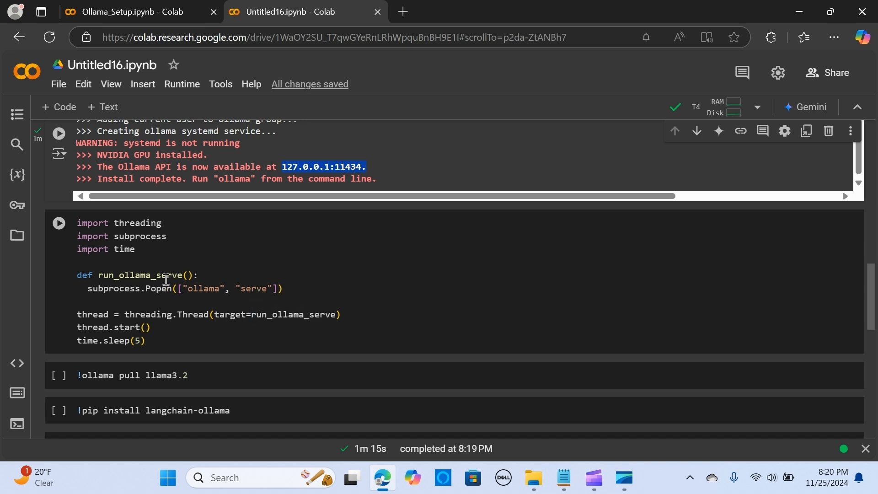
mouse_move(129, 275)
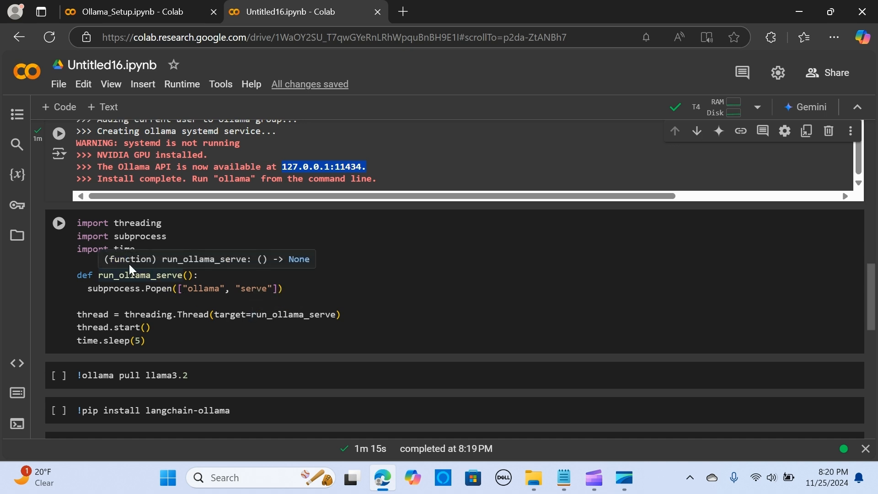
mouse_move(175, 269)
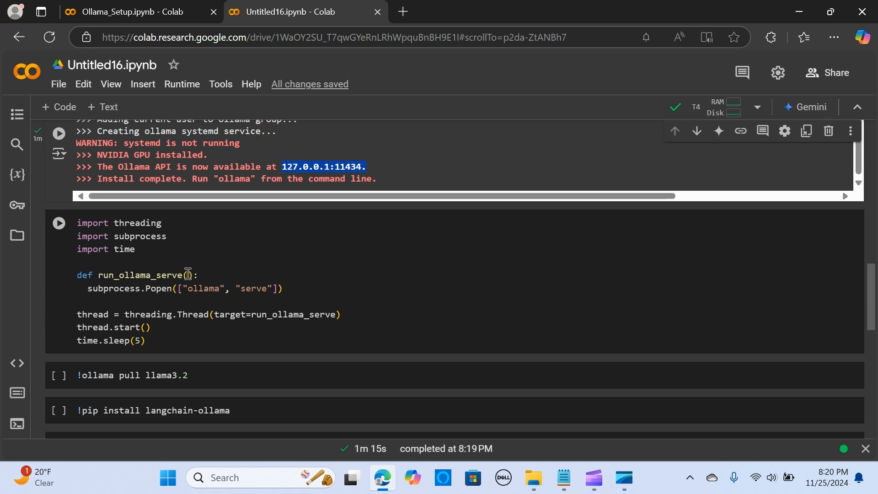
mouse_move(245, 291)
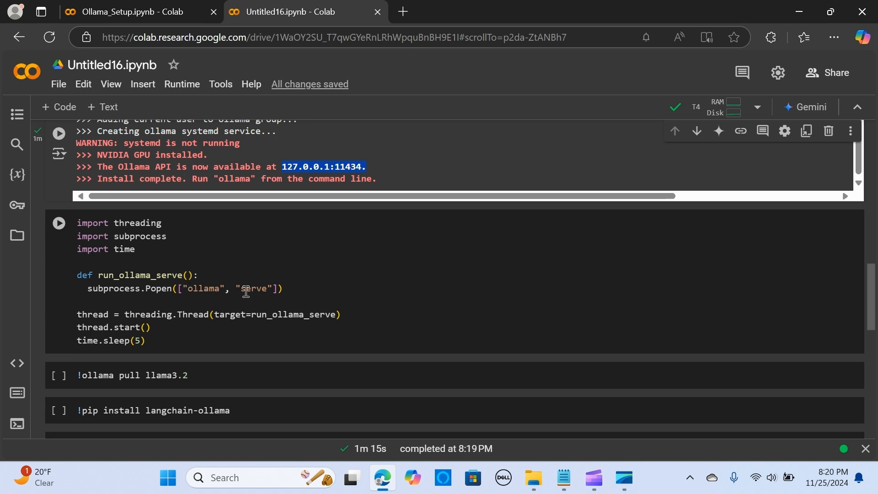
mouse_move(195, 256)
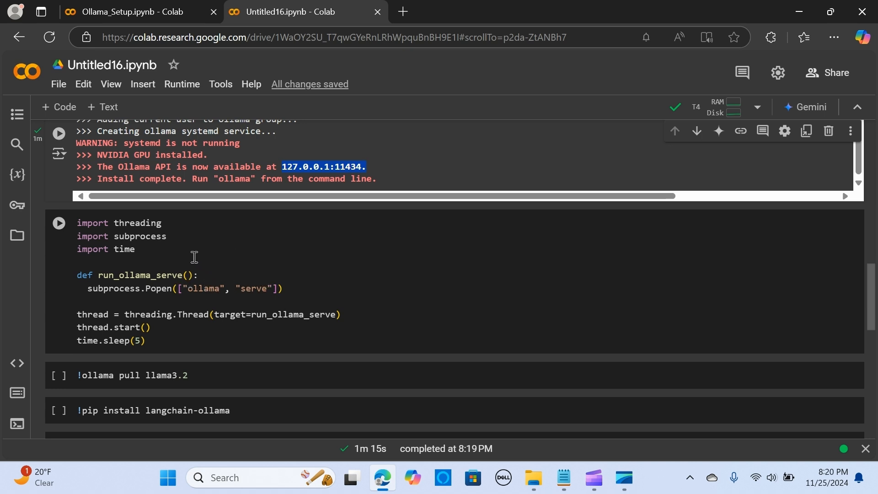
mouse_move(499, 346)
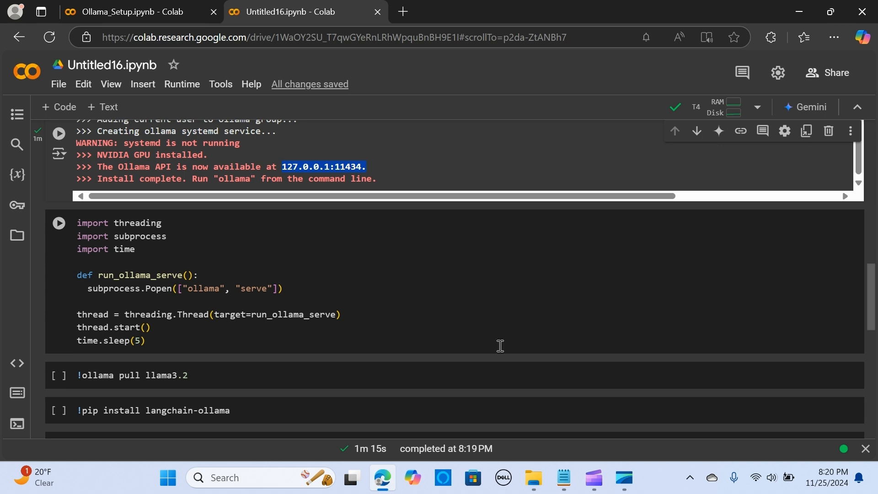
mouse_move(251, 297)
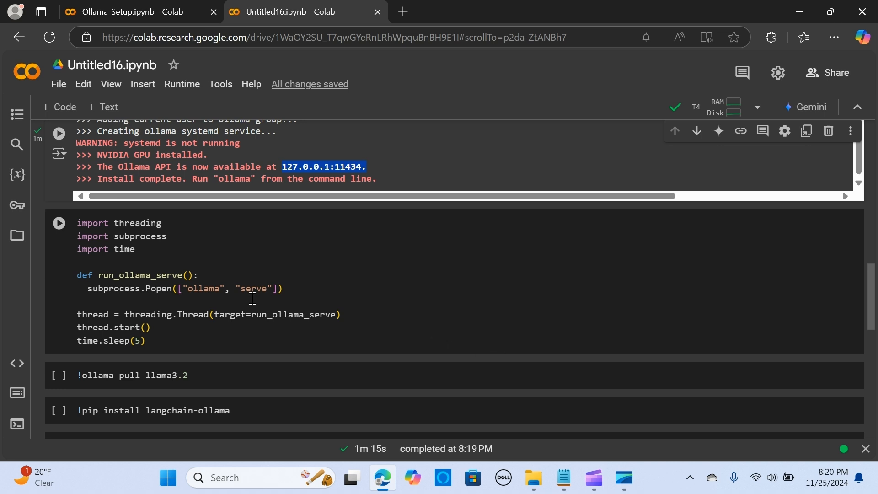
mouse_move(160, 262)
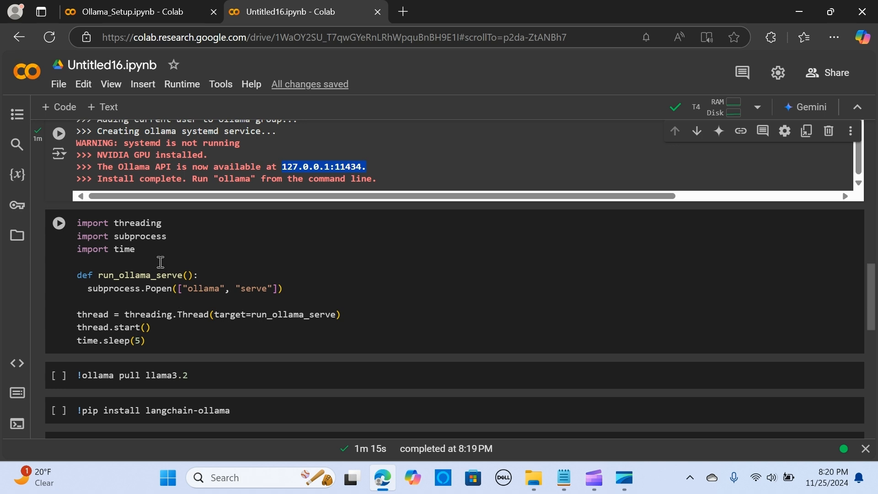
mouse_move(195, 269)
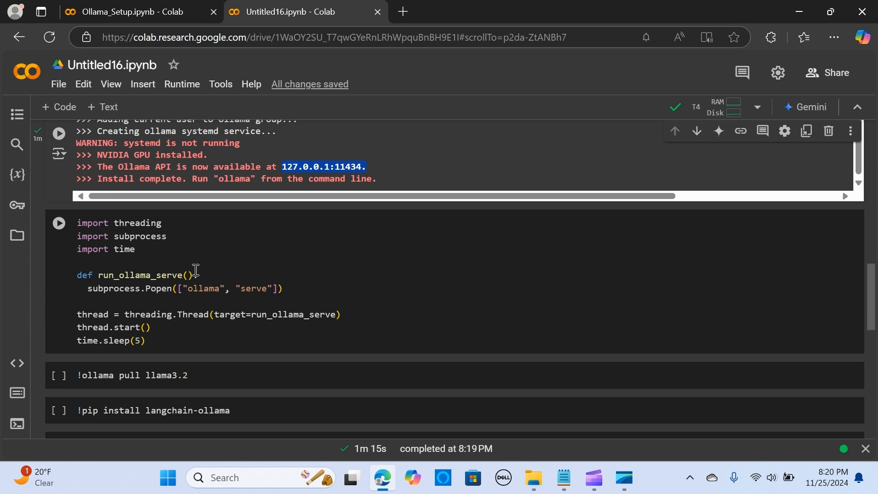
mouse_move(202, 260)
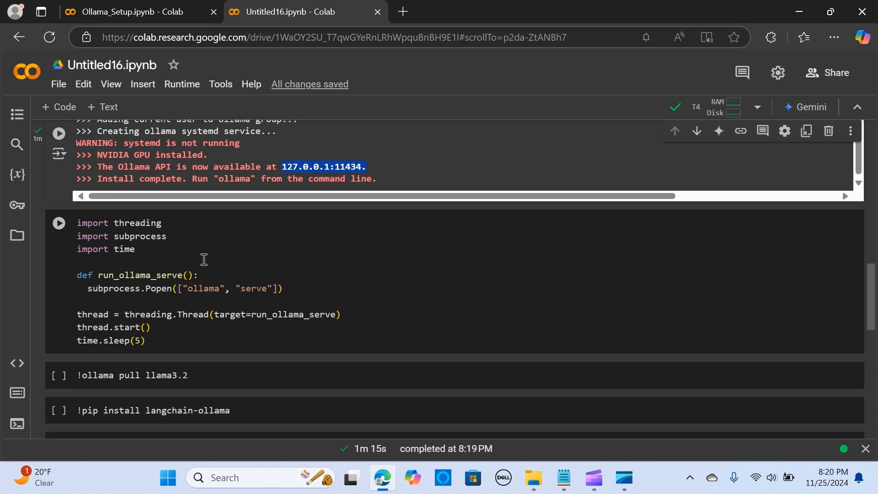
mouse_move(237, 269)
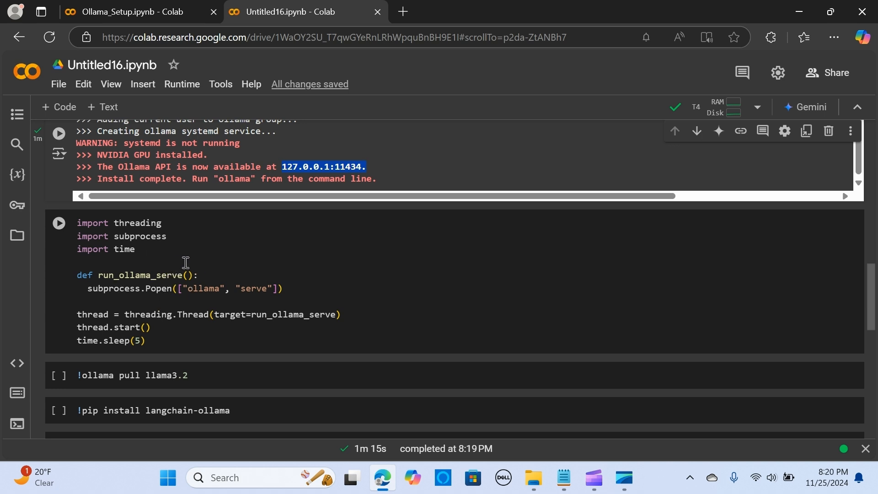
mouse_move(146, 273)
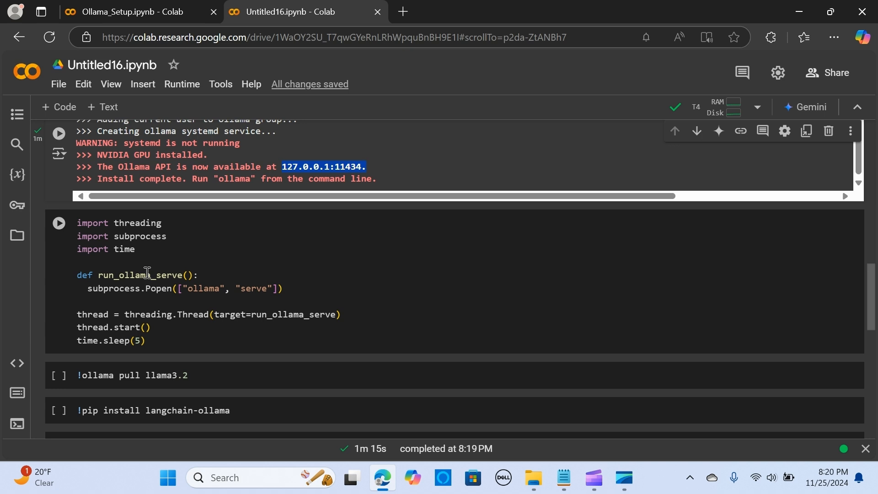
mouse_move(177, 235)
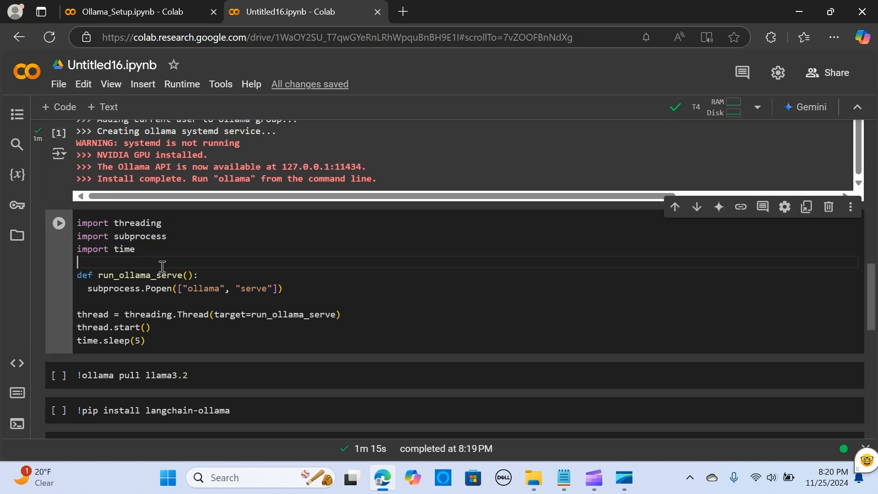
mouse_move(210, 292)
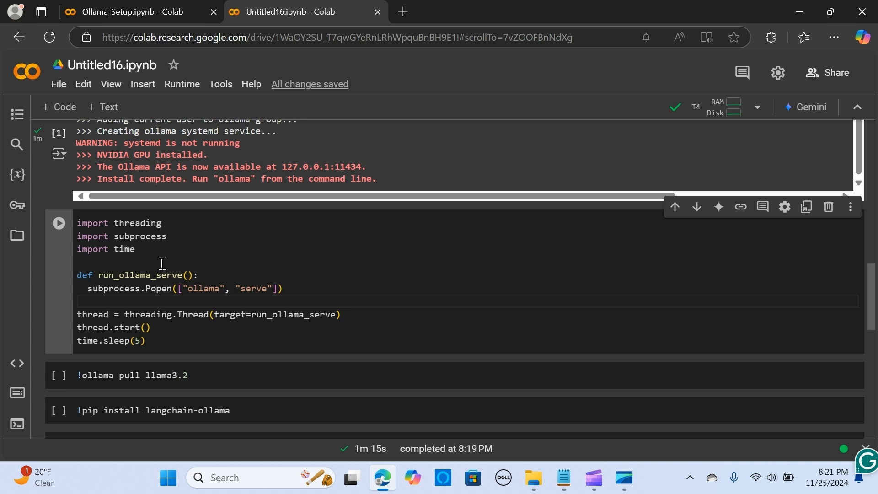
mouse_move(198, 279)
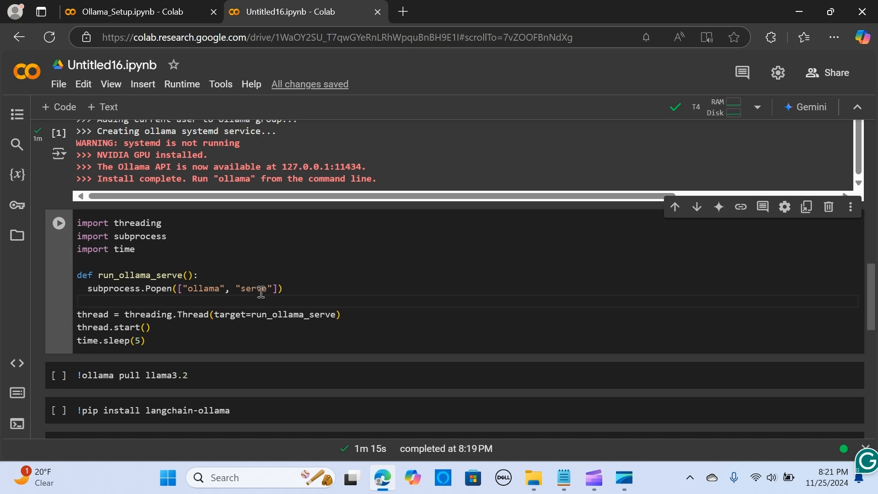
double_click(257, 288)
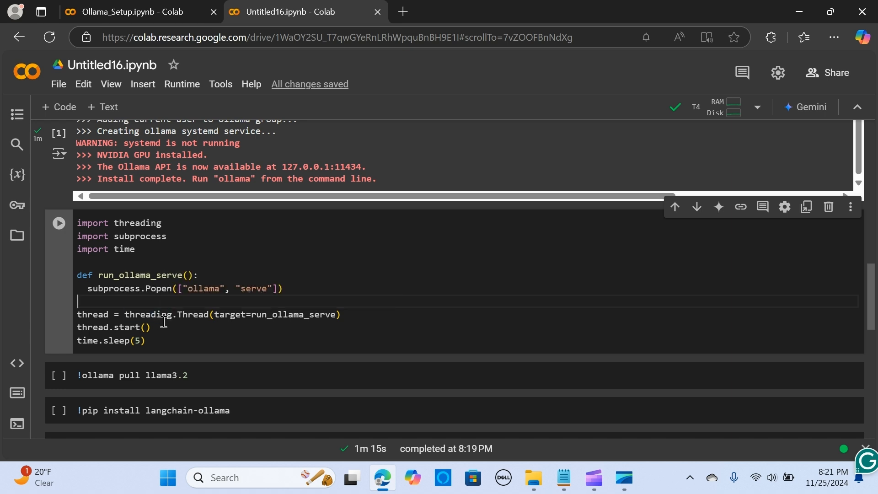
scroll(down, 3)
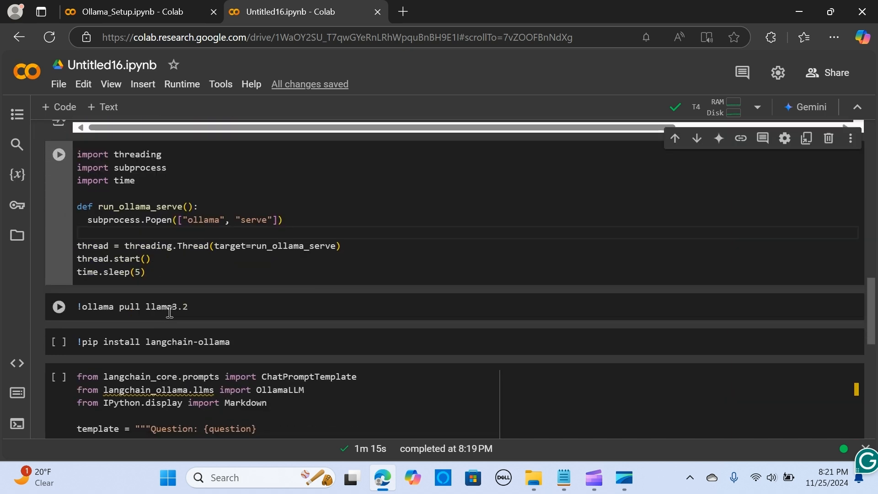
mouse_move(193, 283)
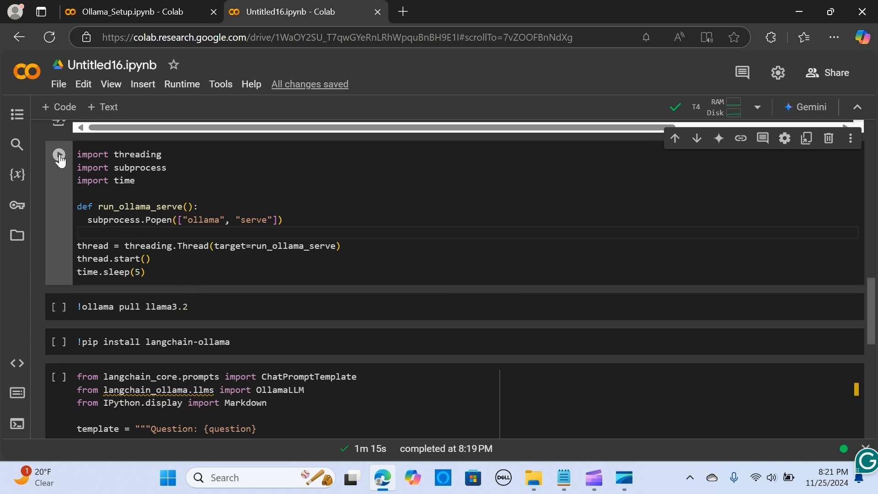
- Run the threading/subprocess cell to launch the Ollama server in the background
click(58, 155)
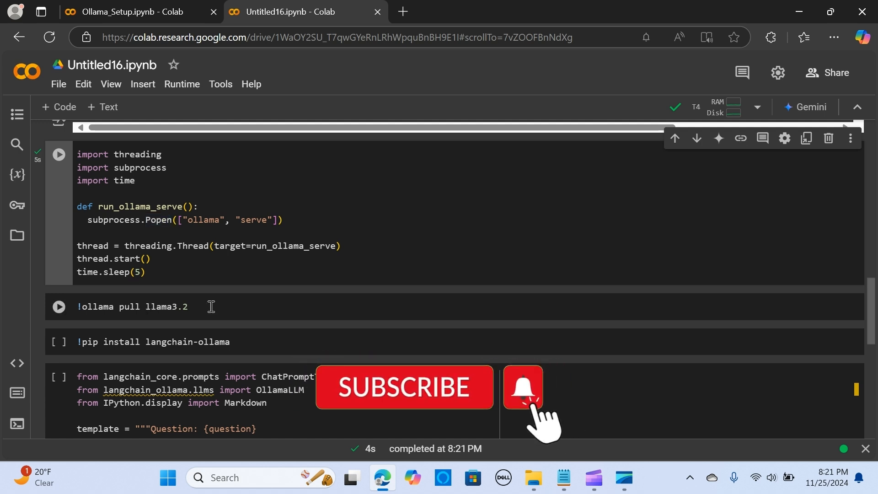
scroll(down, 3)
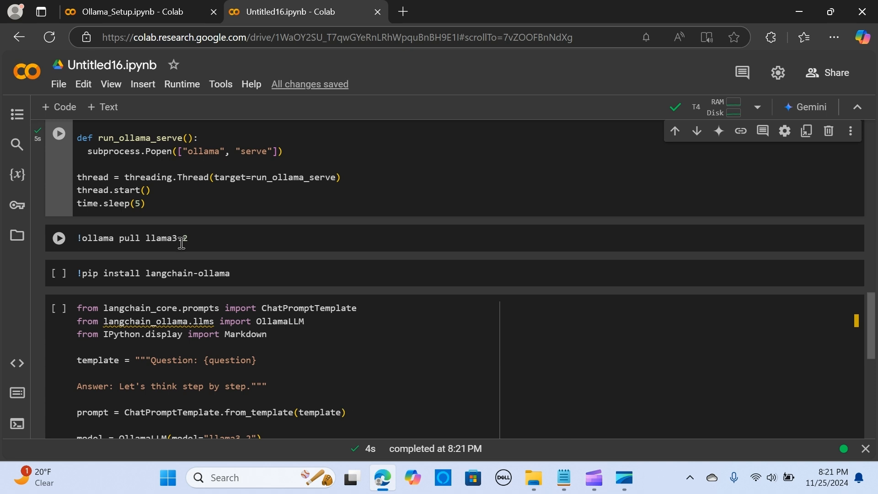
click(185, 237)
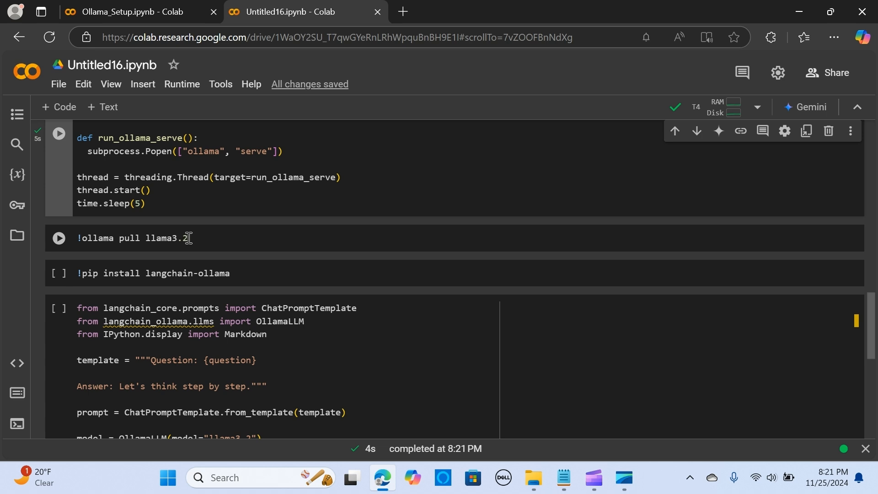
mouse_move(191, 238)
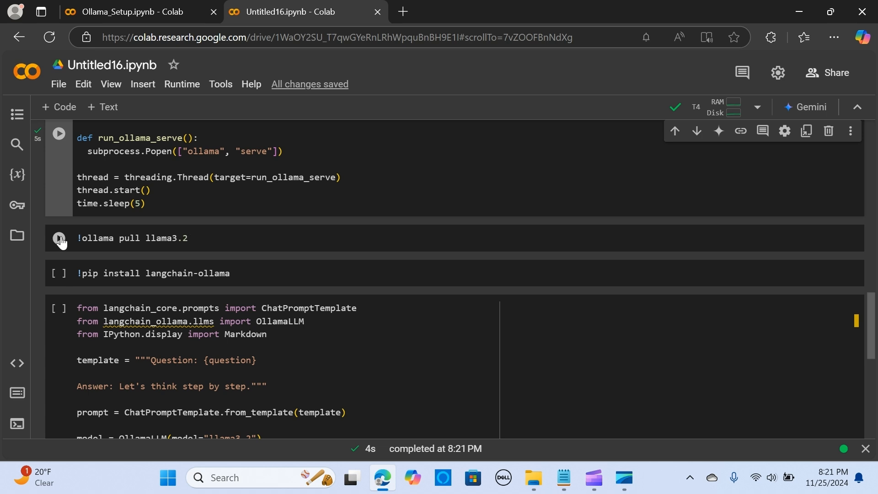
- Run !ollama pull llama3.2 and follow the download progress until success
click(58, 237)
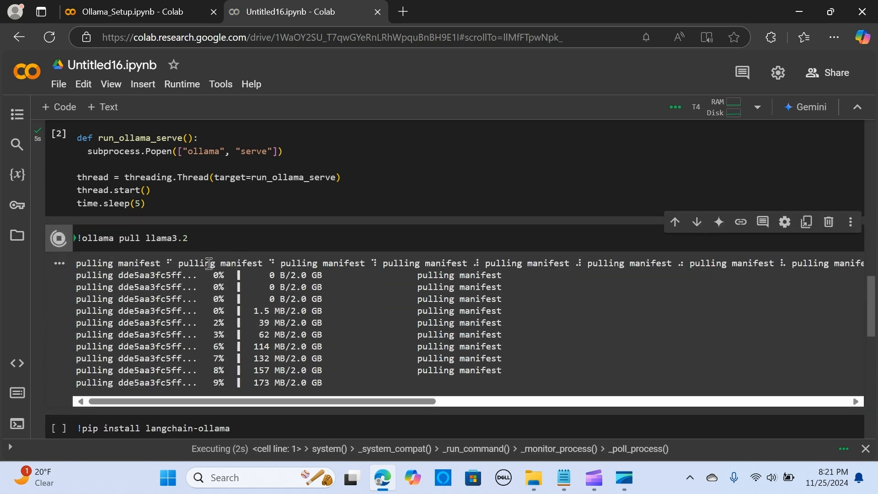
scroll(down, 3)
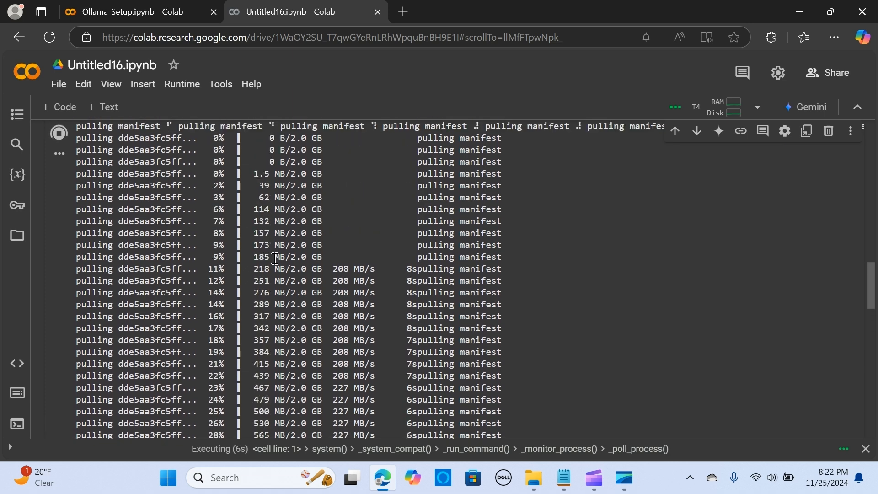
scroll(up, 3)
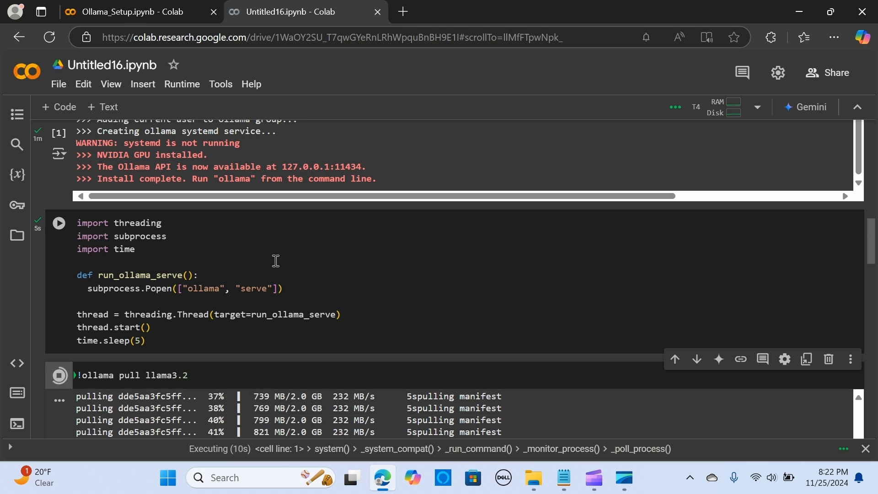
scroll(down, 3)
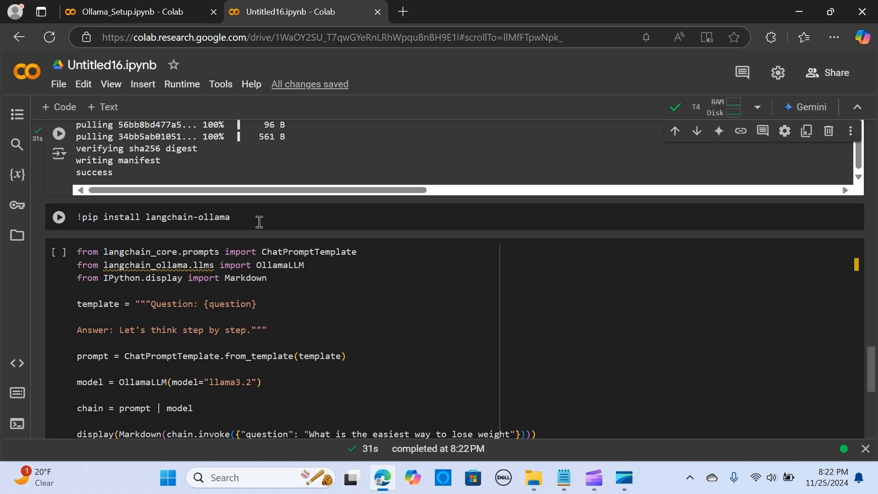
mouse_move(247, 225)
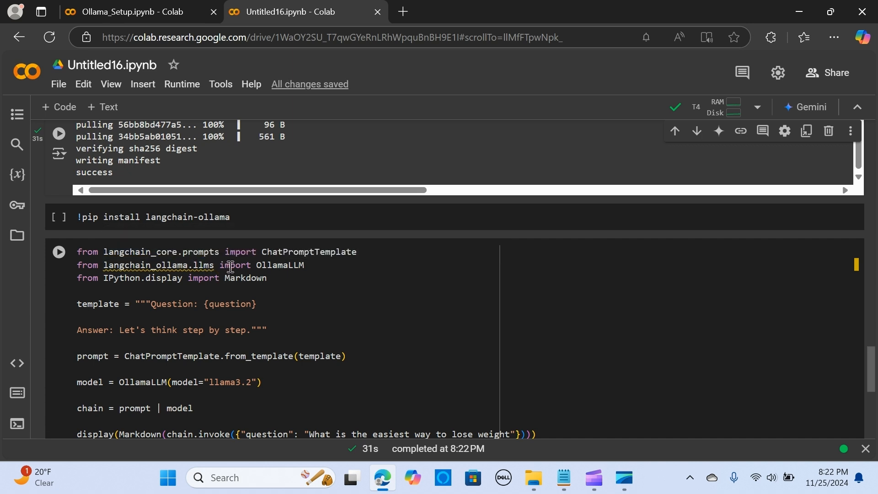
mouse_move(199, 266)
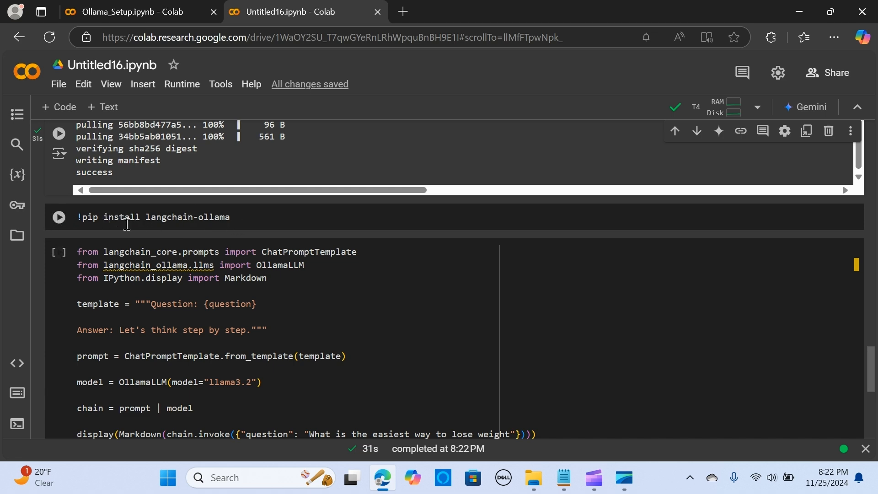
- Run !pip install langchain-ollama, installing langchain-ollama 0.2.0 and ollama 0.4.1
click(58, 217)
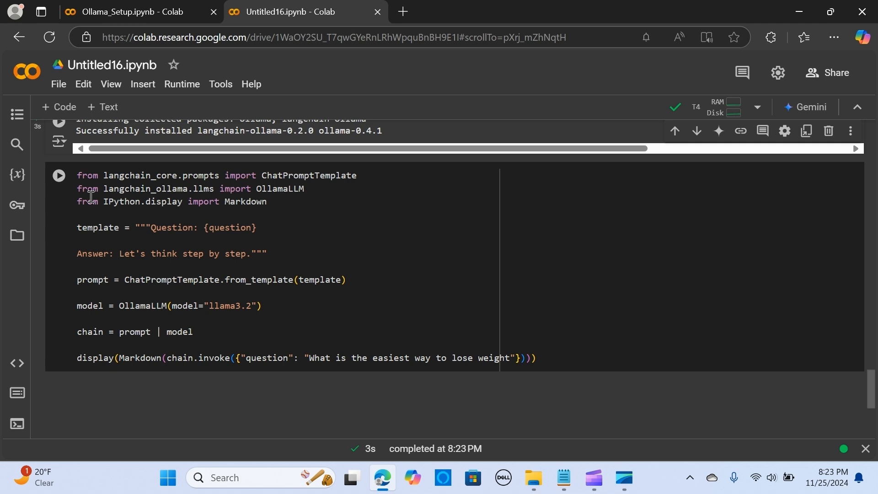
mouse_move(224, 176)
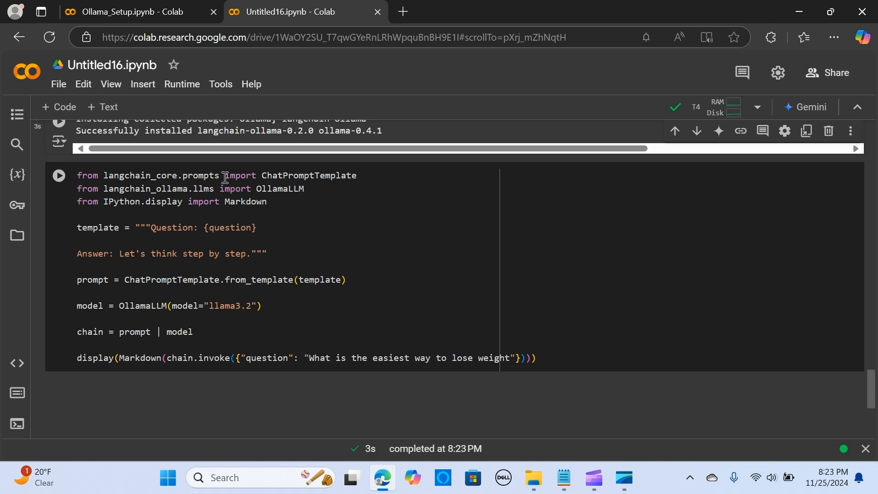
mouse_move(319, 175)
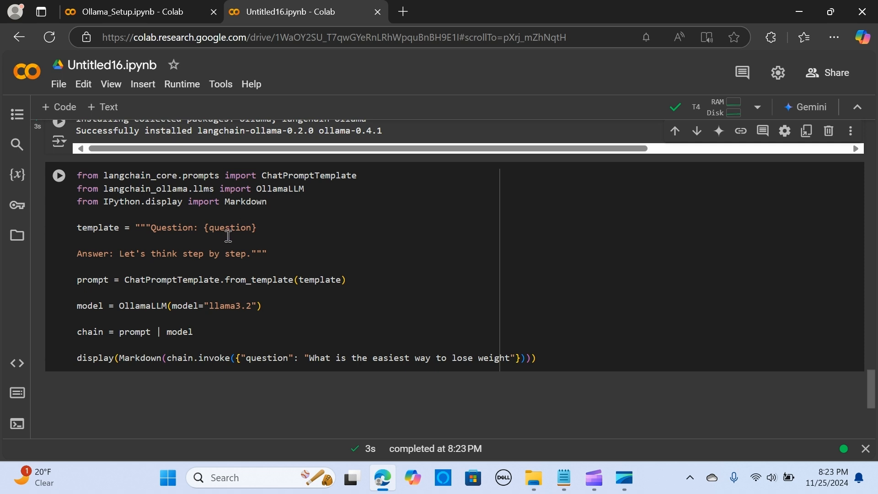
mouse_move(302, 194)
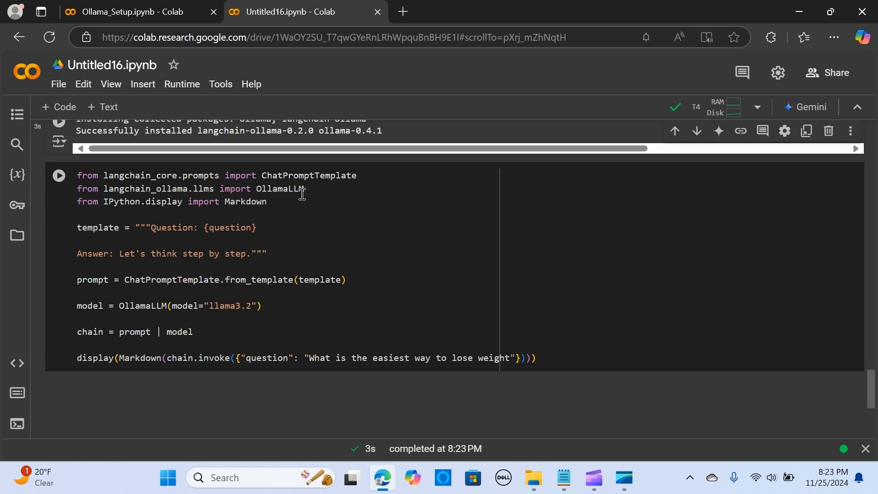
mouse_move(220, 222)
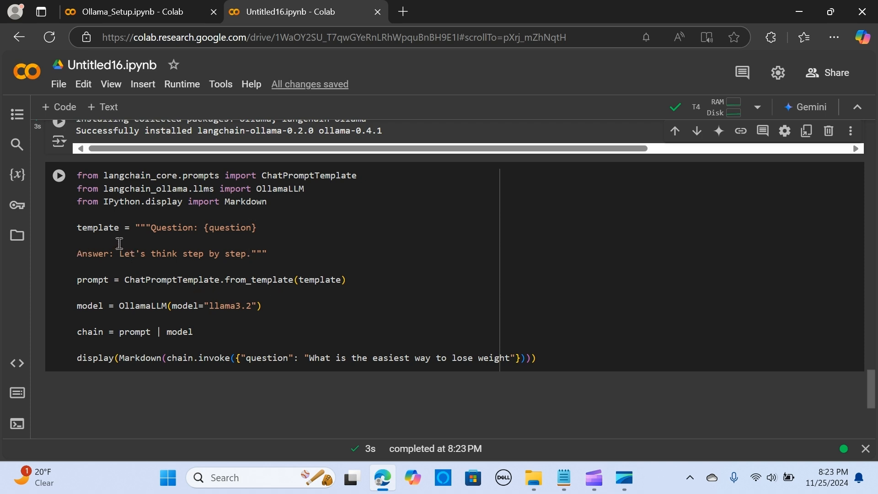
mouse_move(112, 256)
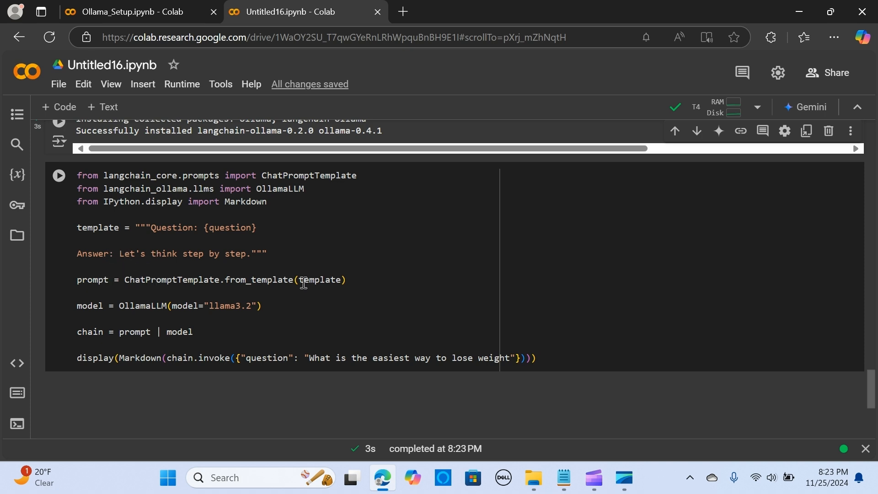
mouse_move(239, 291)
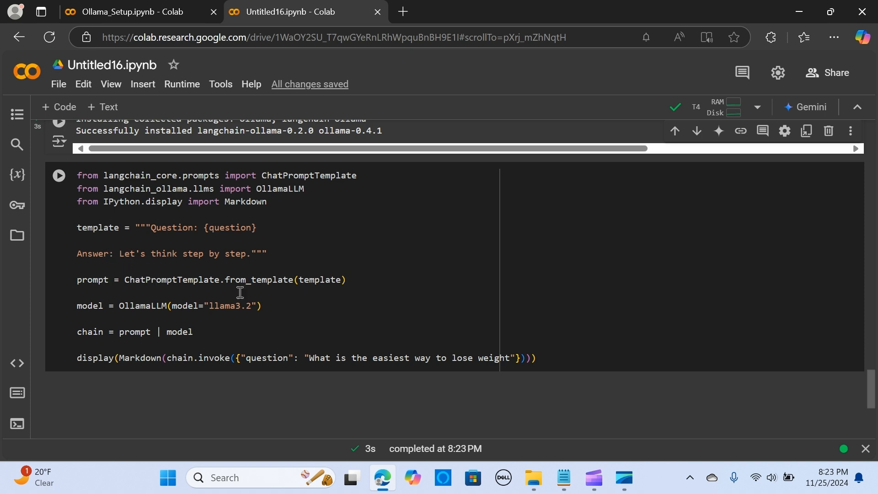
mouse_move(143, 279)
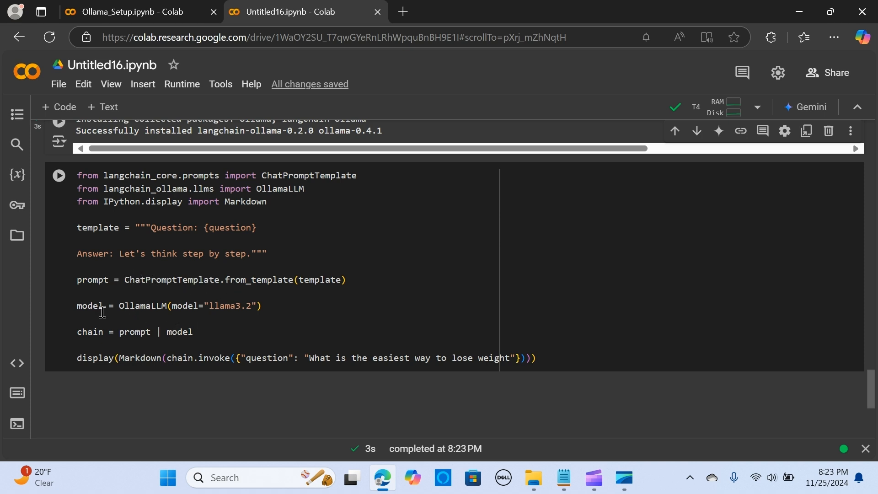
mouse_move(239, 307)
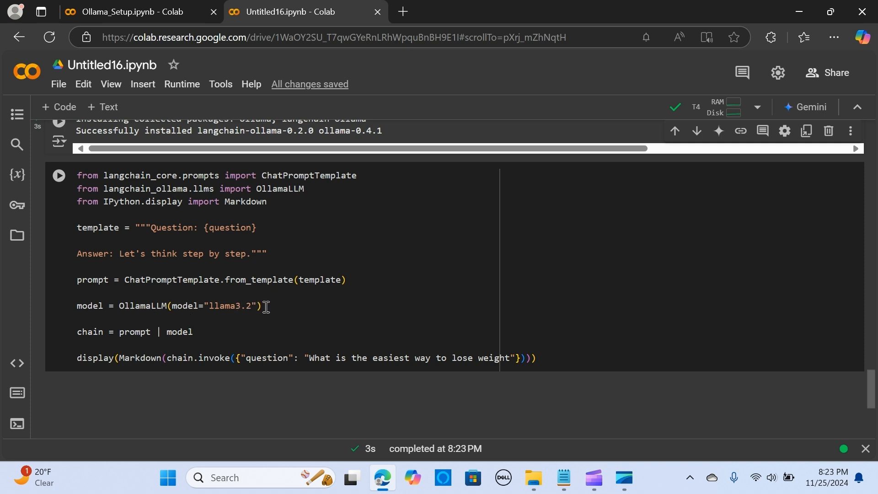
mouse_move(144, 305)
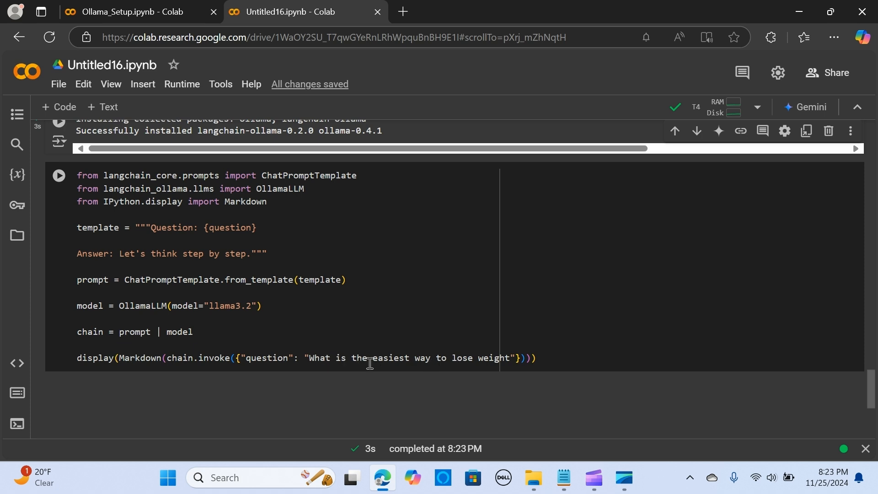
mouse_move(439, 358)
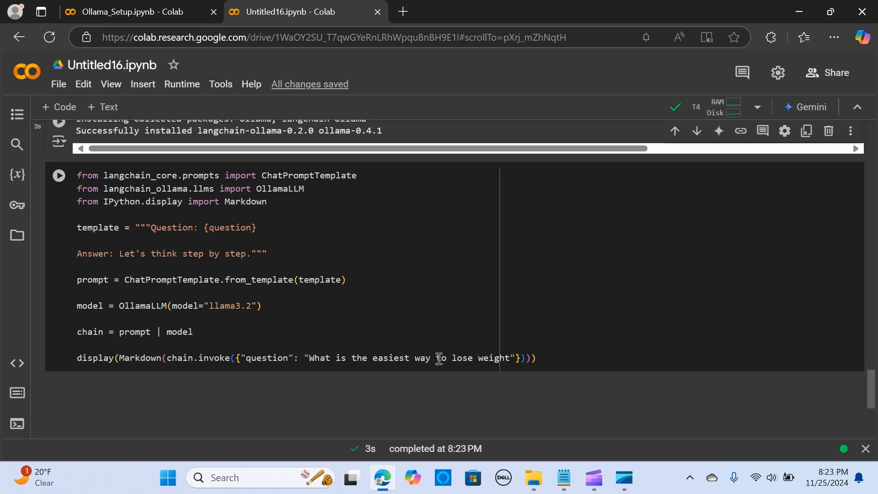
- Run the LangChain cell to display llama3.2's seven-step weight-loss answer in Markdown
click(57, 175)
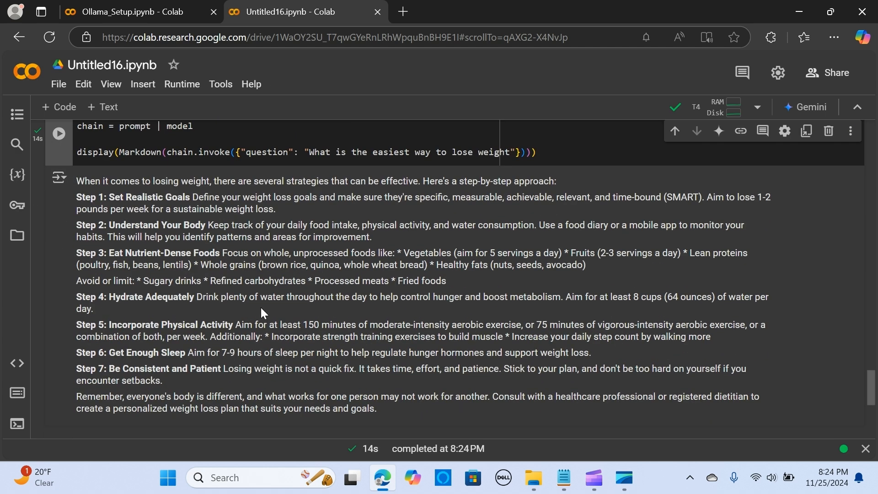
mouse_move(85, 195)
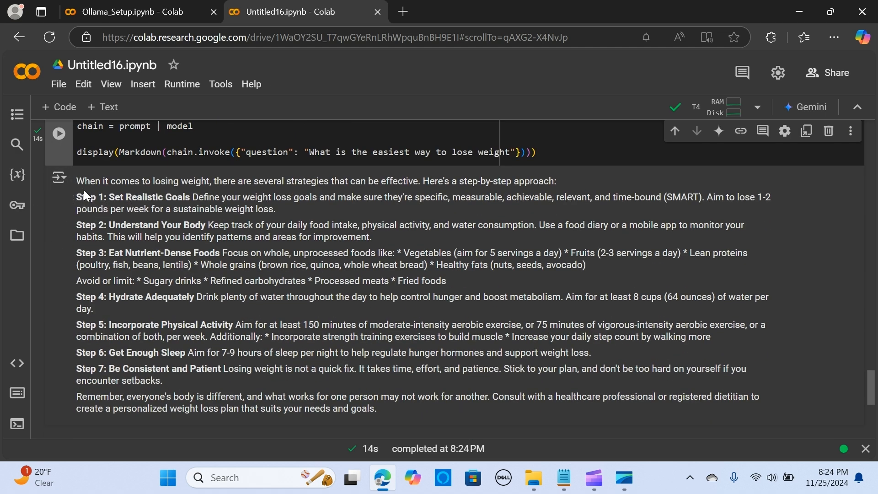
mouse_move(69, 233)
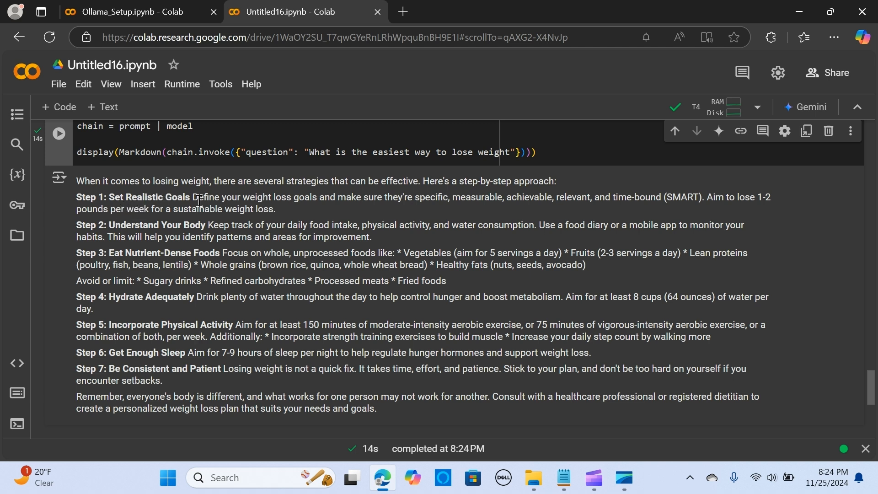
mouse_move(109, 298)
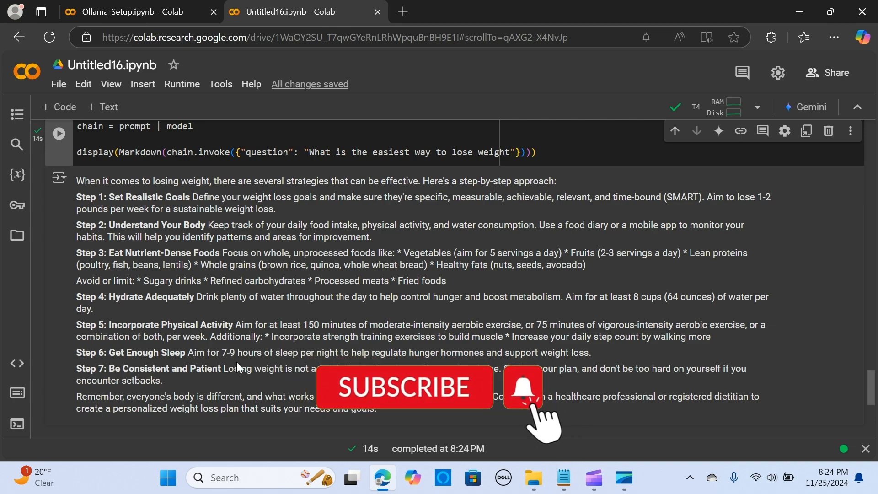
scroll(up, 3)
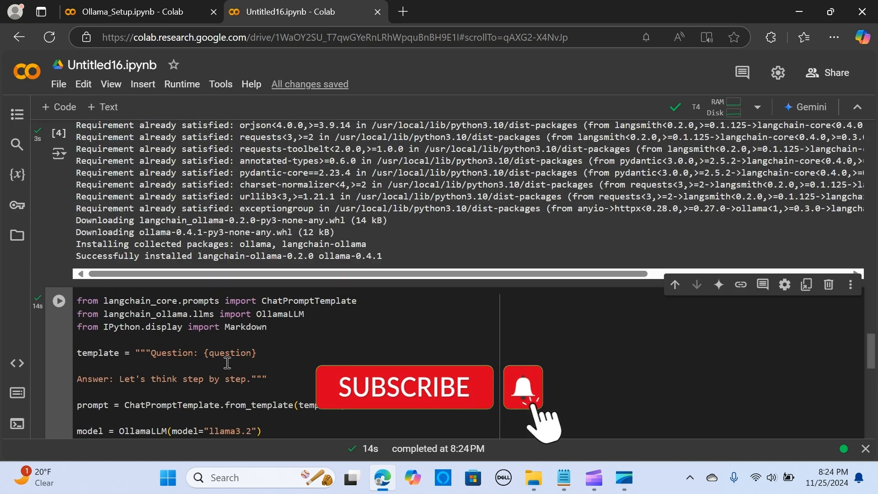
scroll(up, 3)
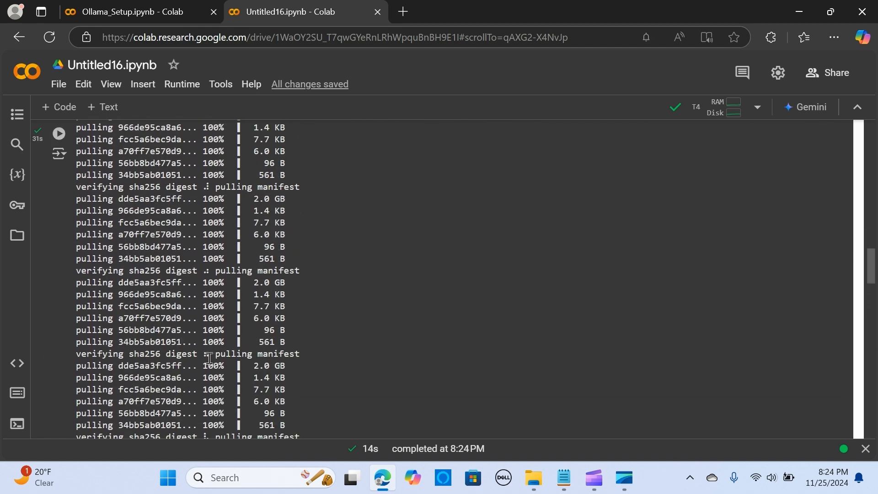
scroll(down, 3)
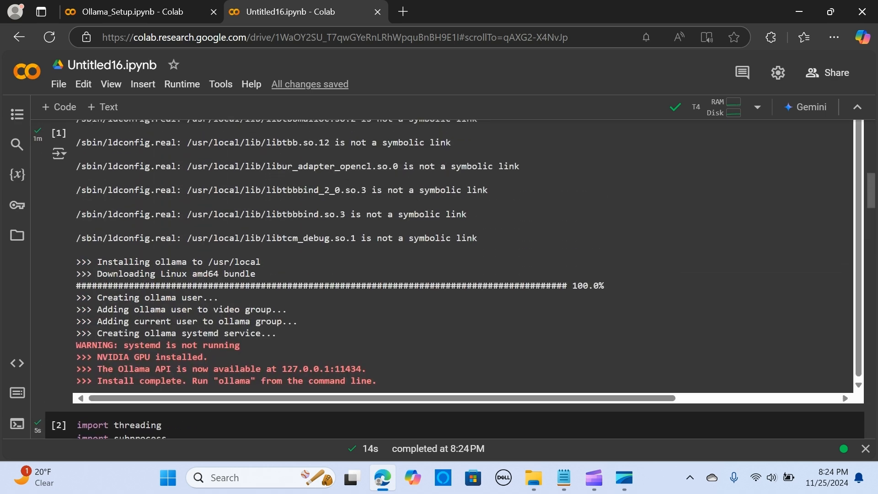
scroll(down, 3)
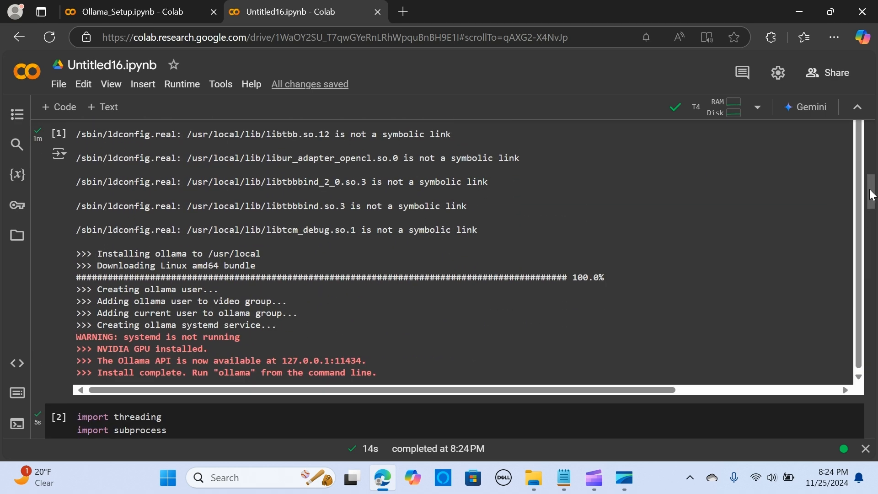
scroll(down, 3)
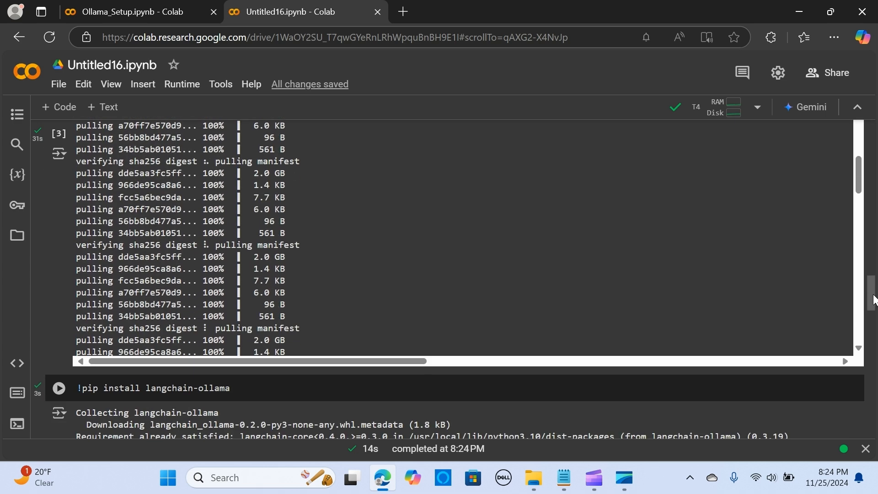
scroll(down, 3)
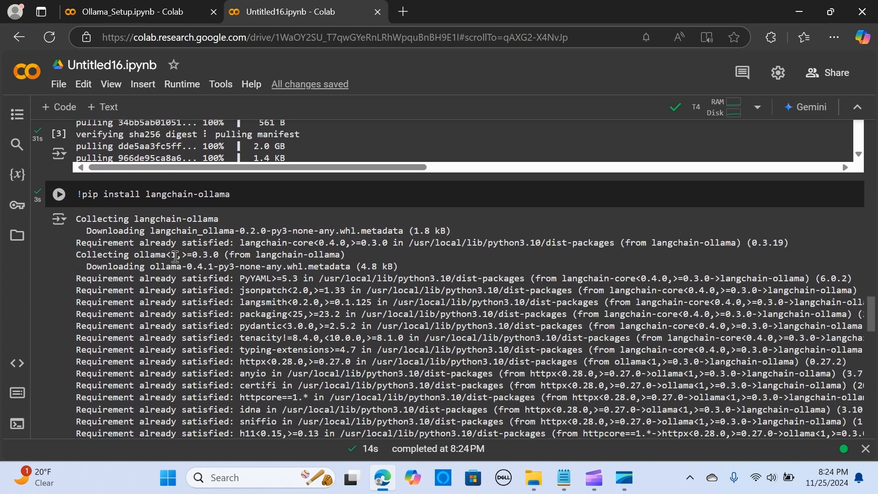